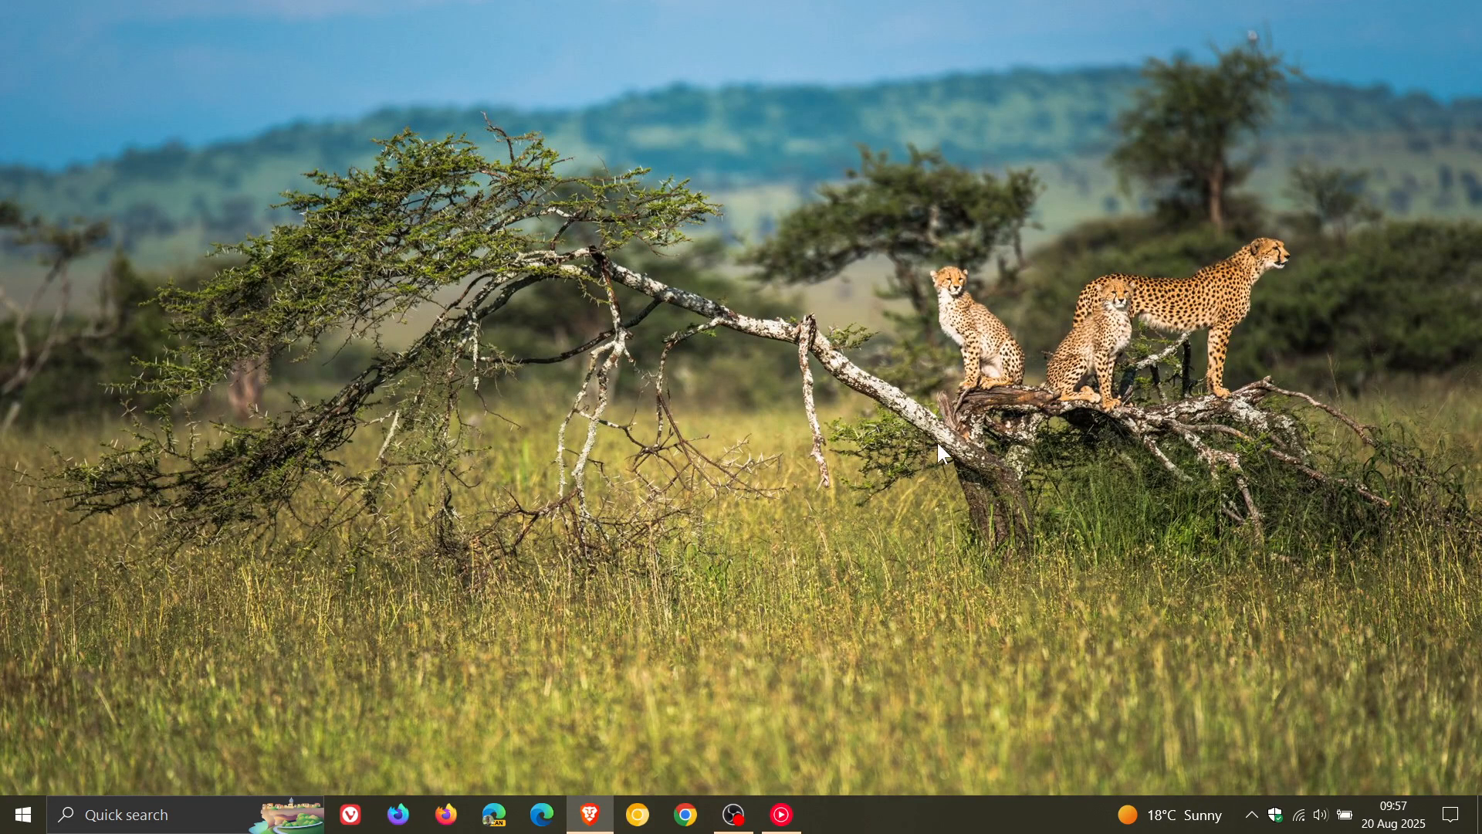
mouse_move(19, 814)
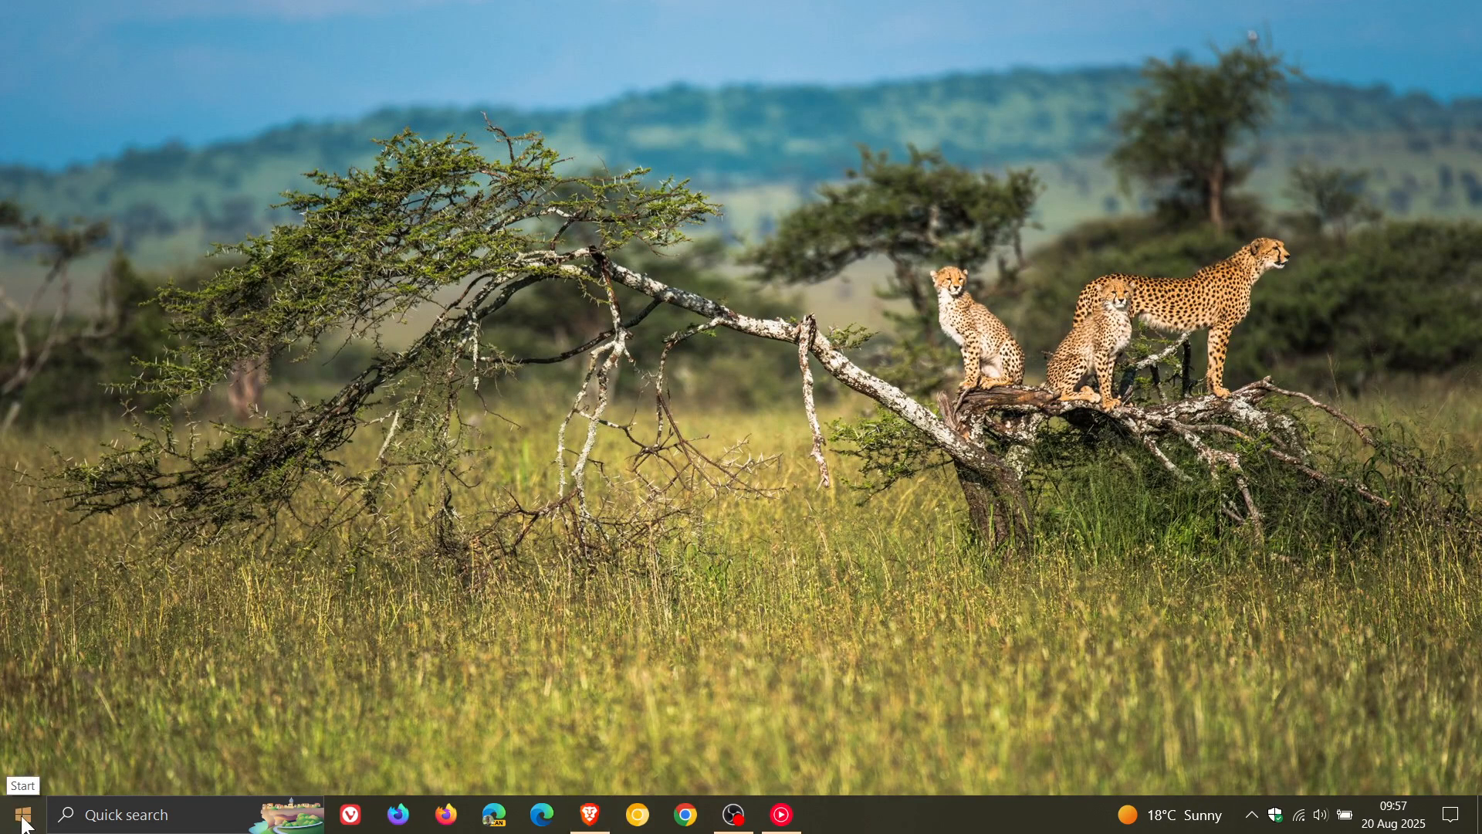
Open Windows Settings from the Start menu.
left_click(829, 813)
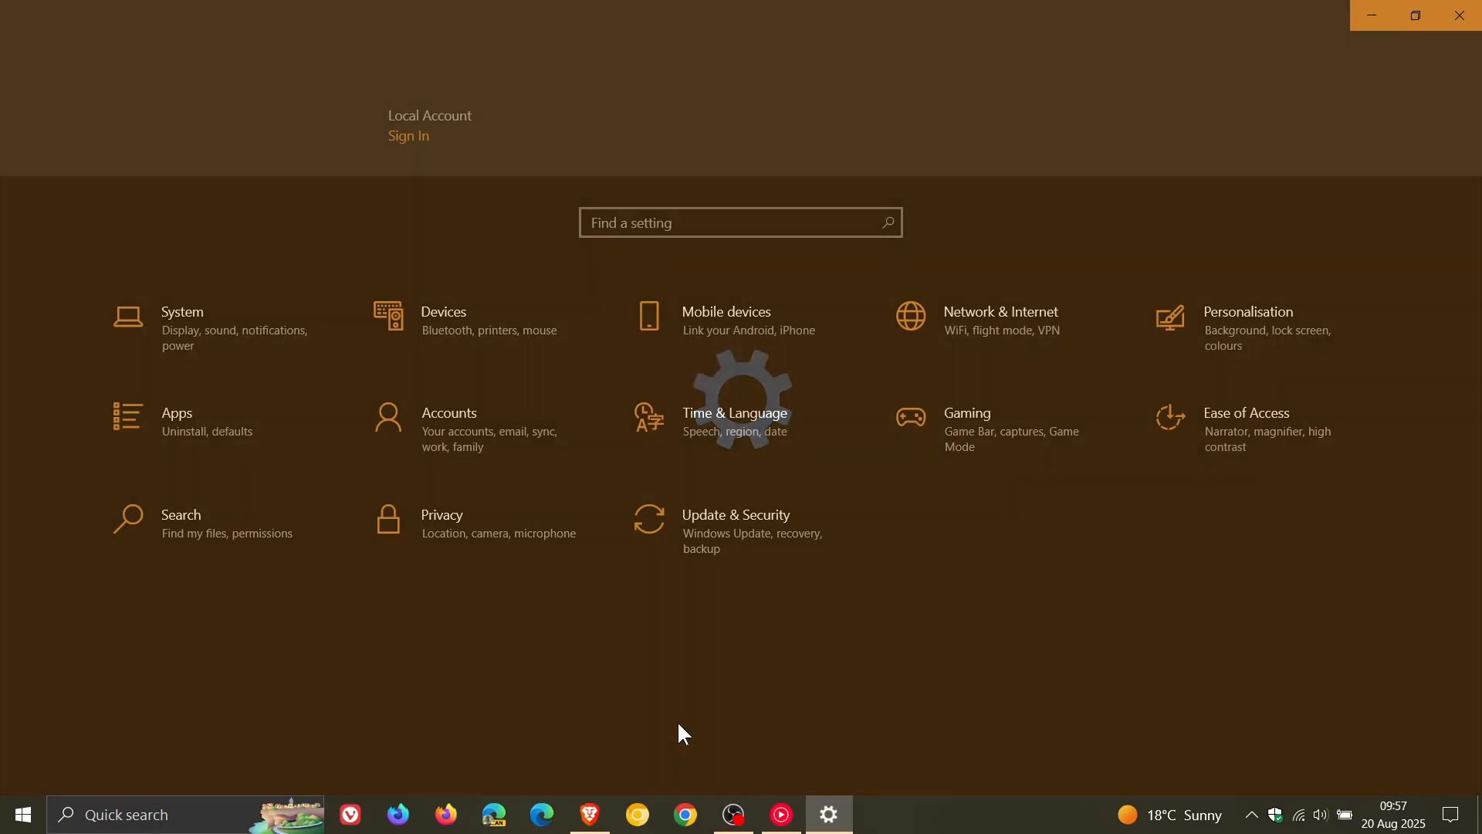
Open Update & Security, review the 20 Aug 2025 cumulative update in history, and go back.
left_click(735, 514)
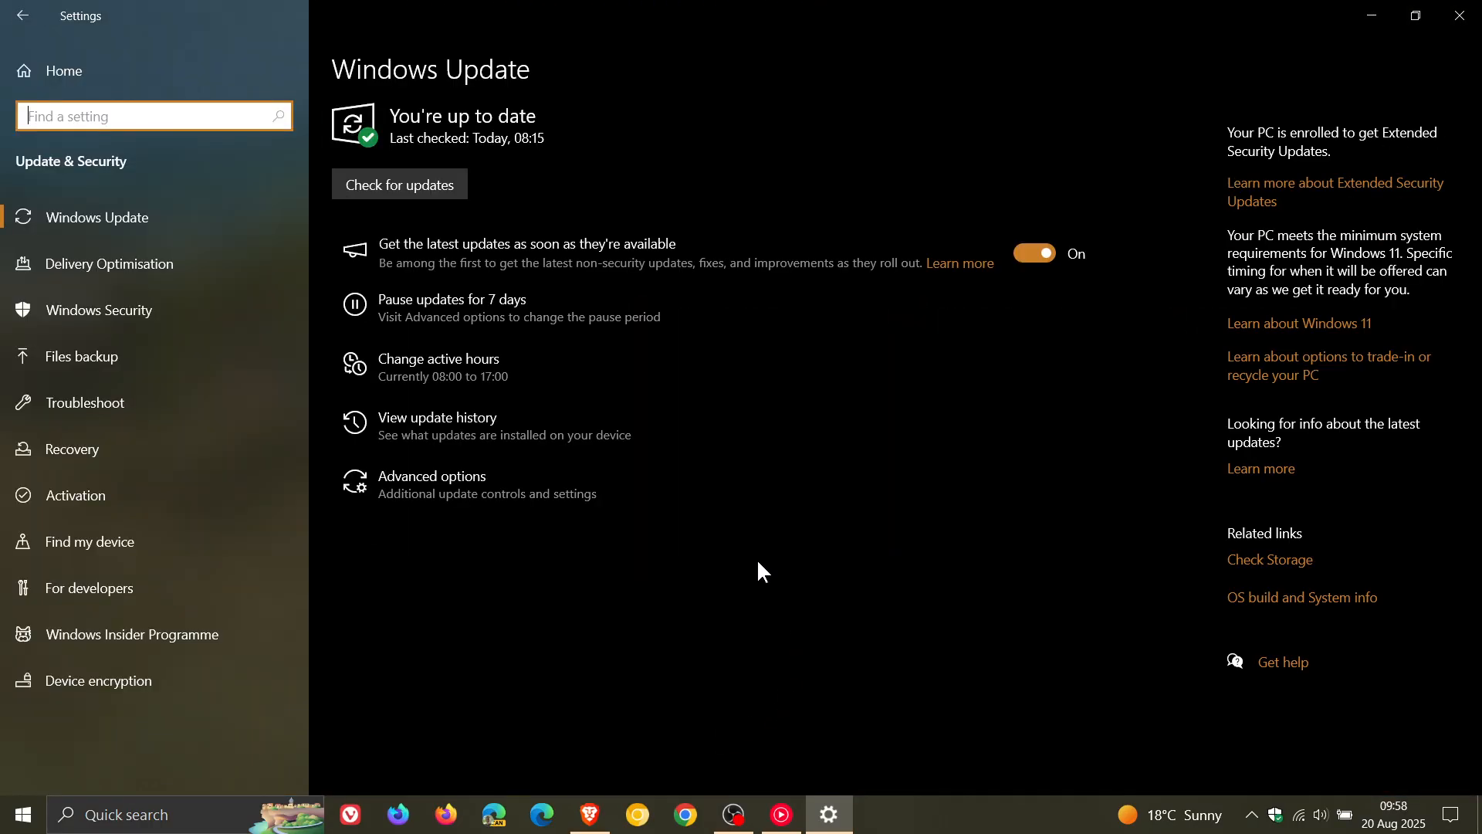
mouse_move(553, 435)
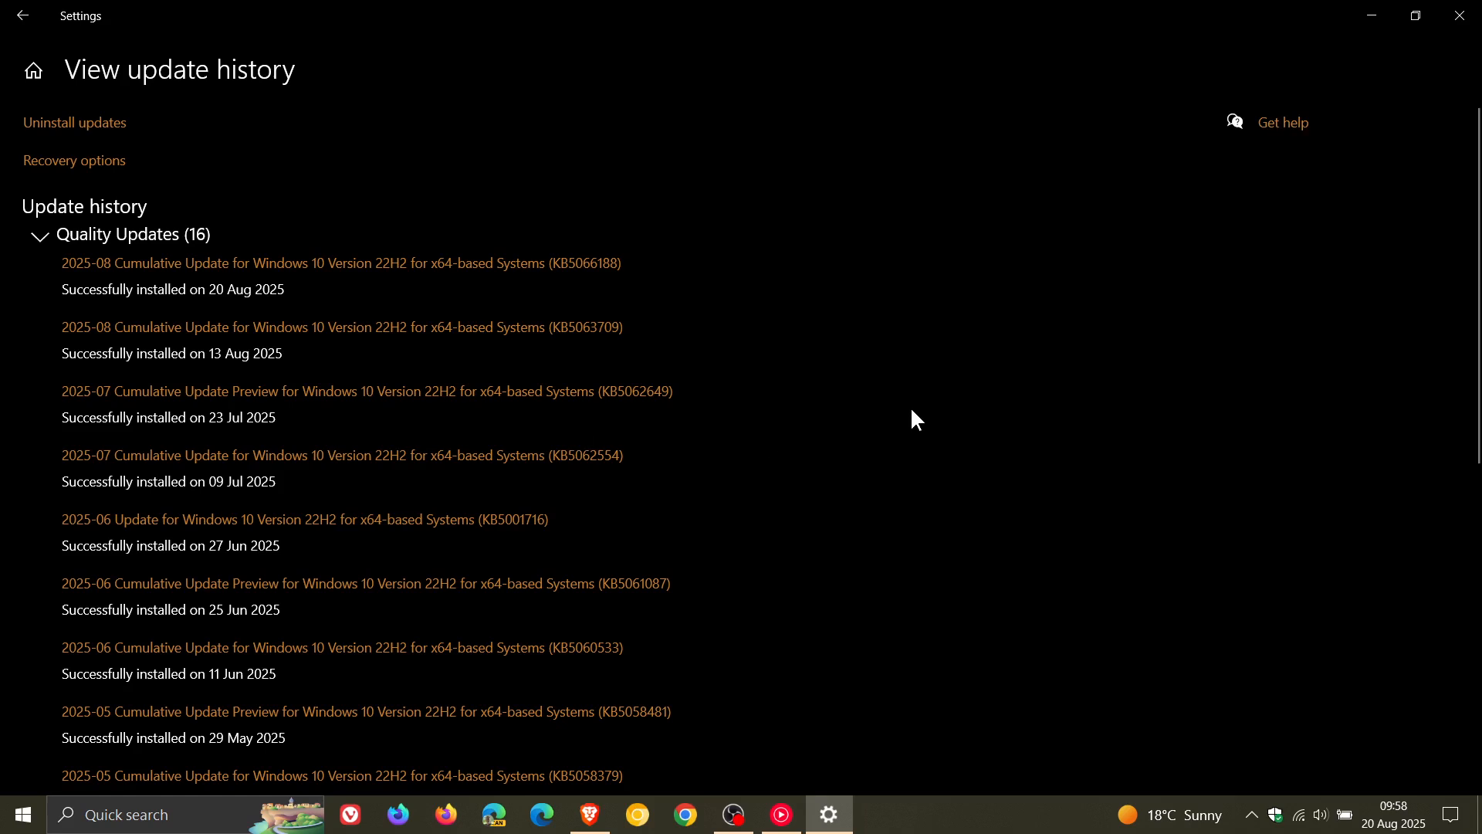
mouse_move(510, 281)
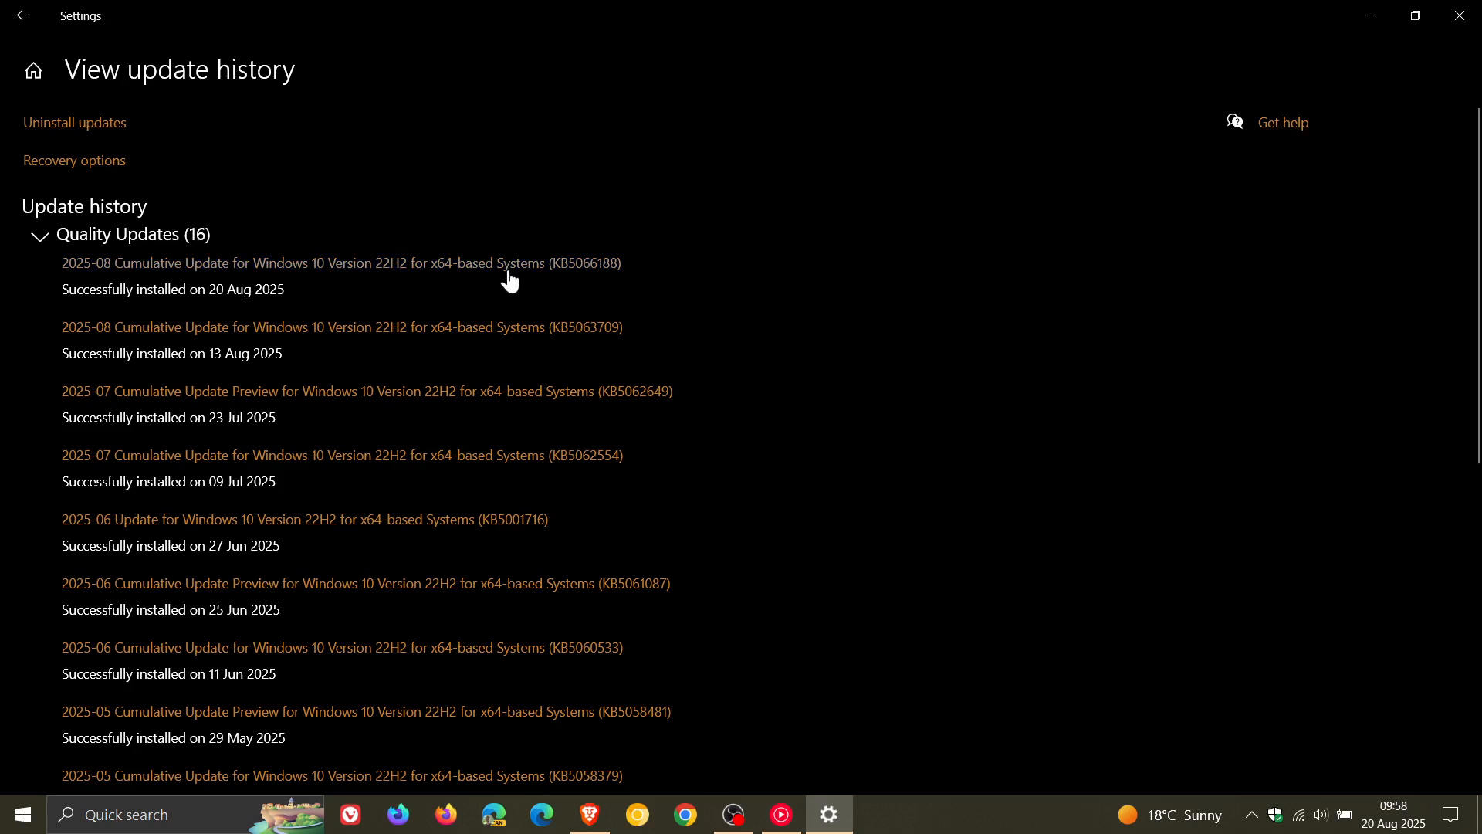
mouse_move(646, 288)
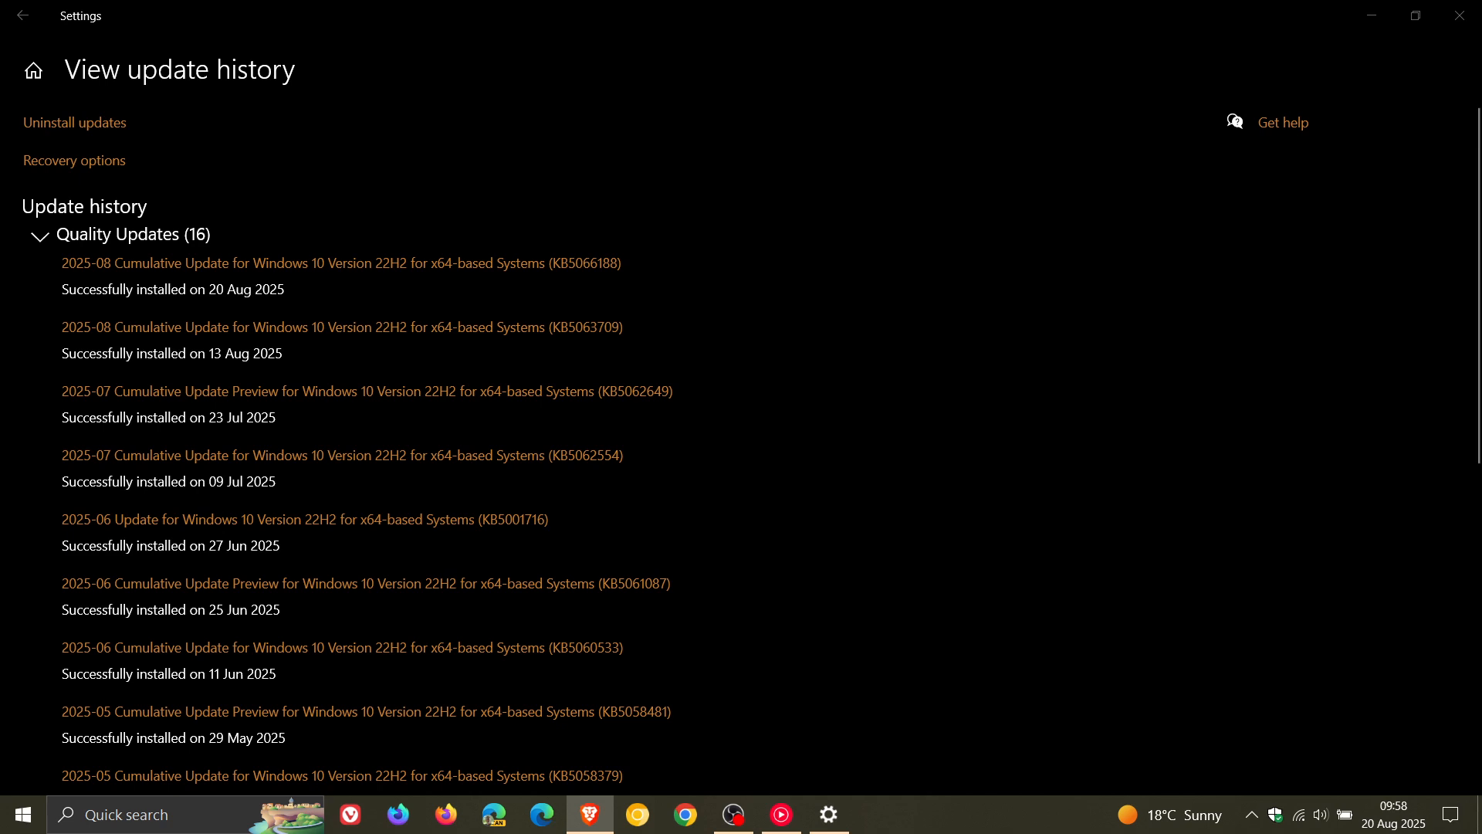
mouse_move(671, 263)
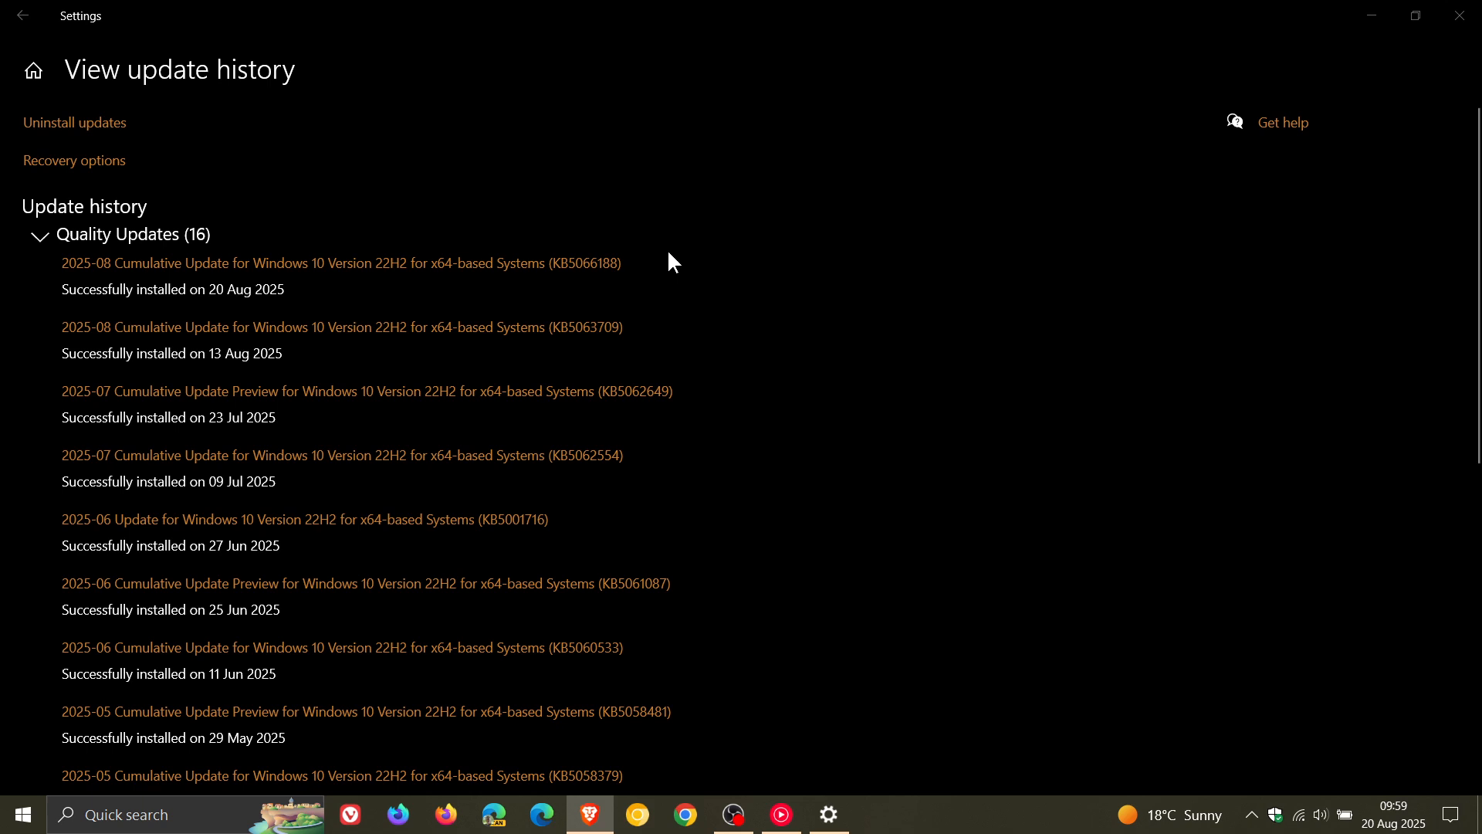
mouse_move(624, 301)
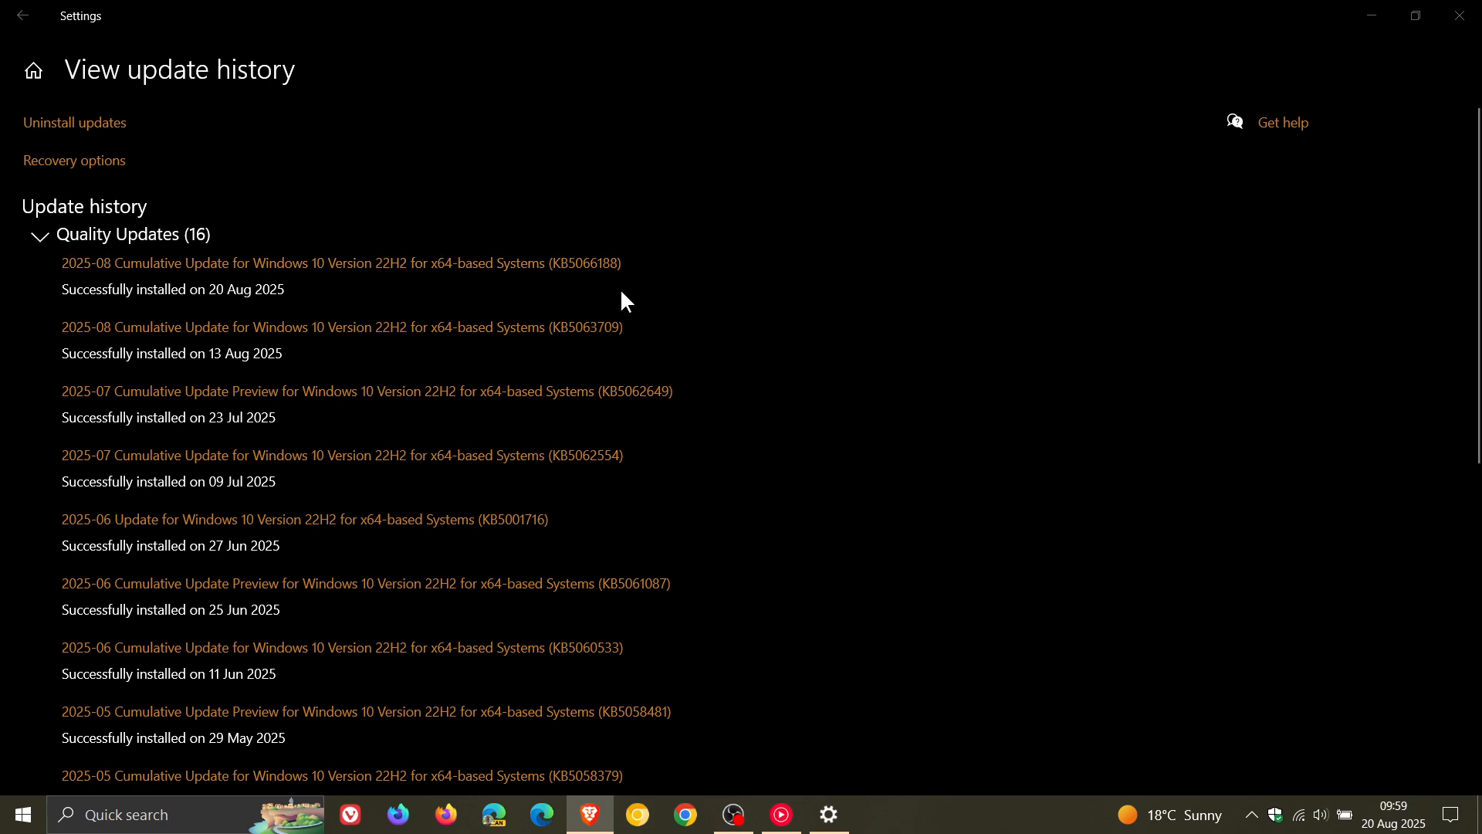
mouse_move(653, 283)
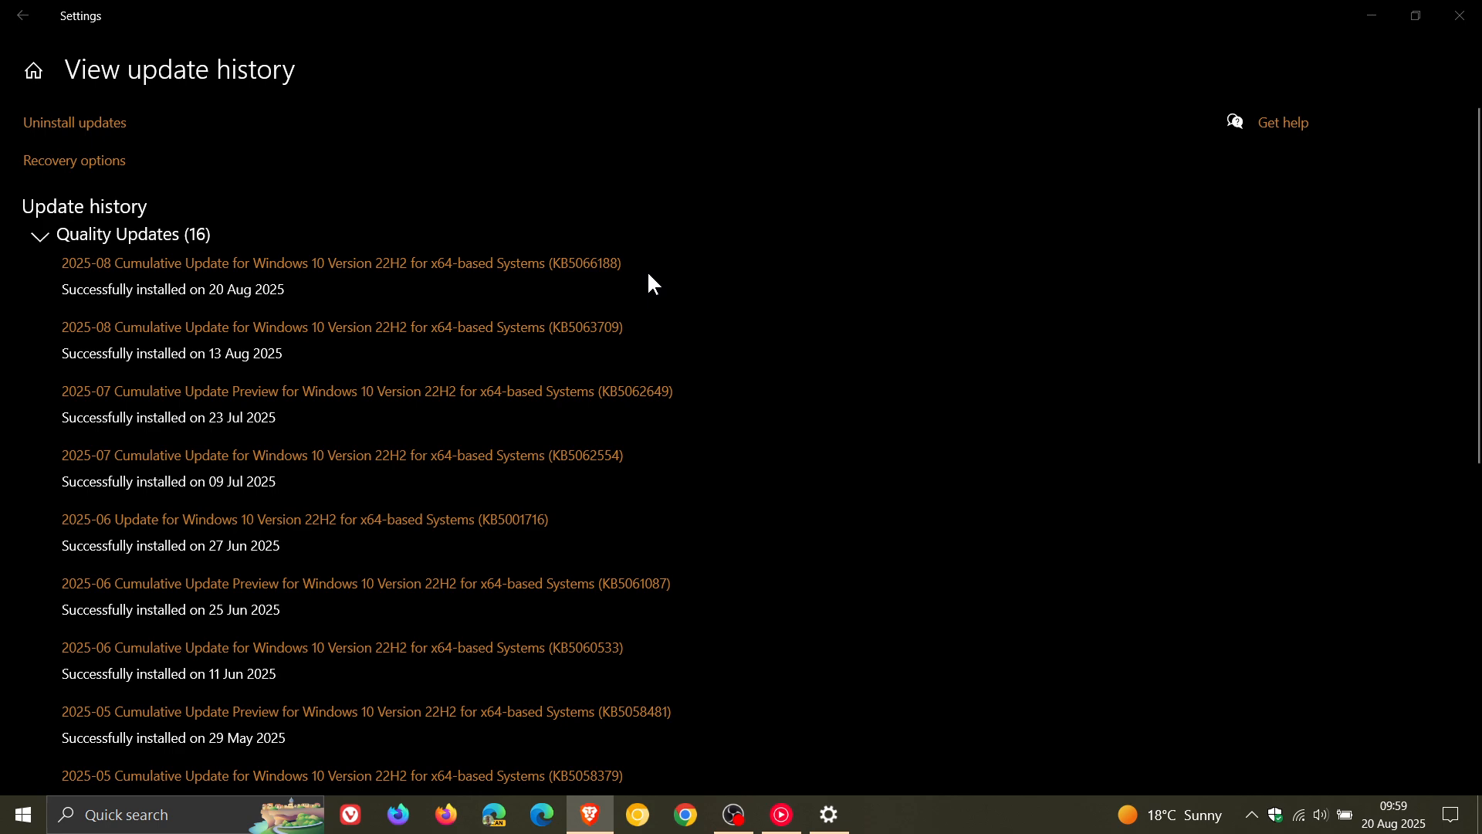
mouse_move(662, 329)
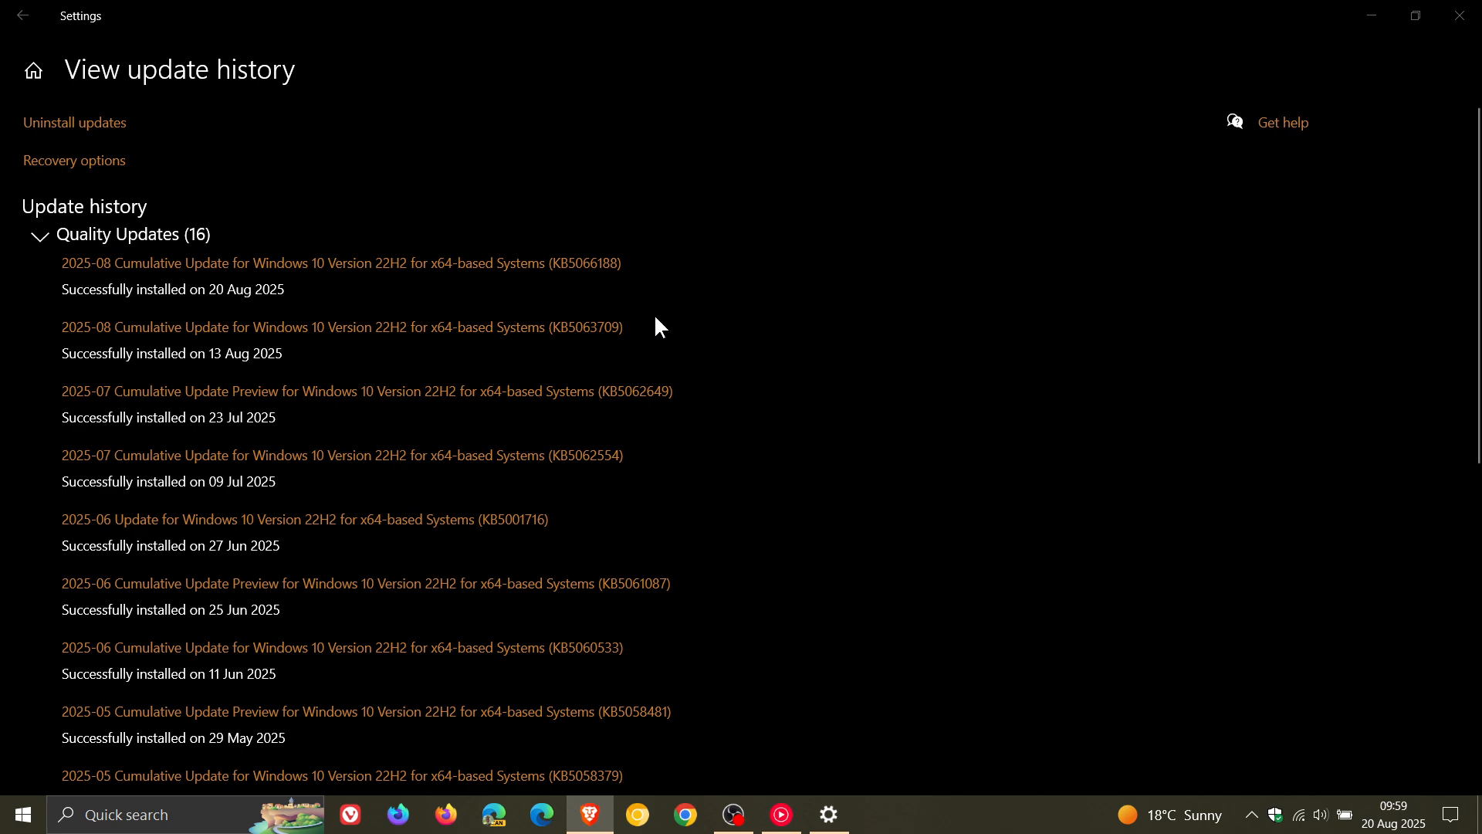
mouse_move(1473, 321)
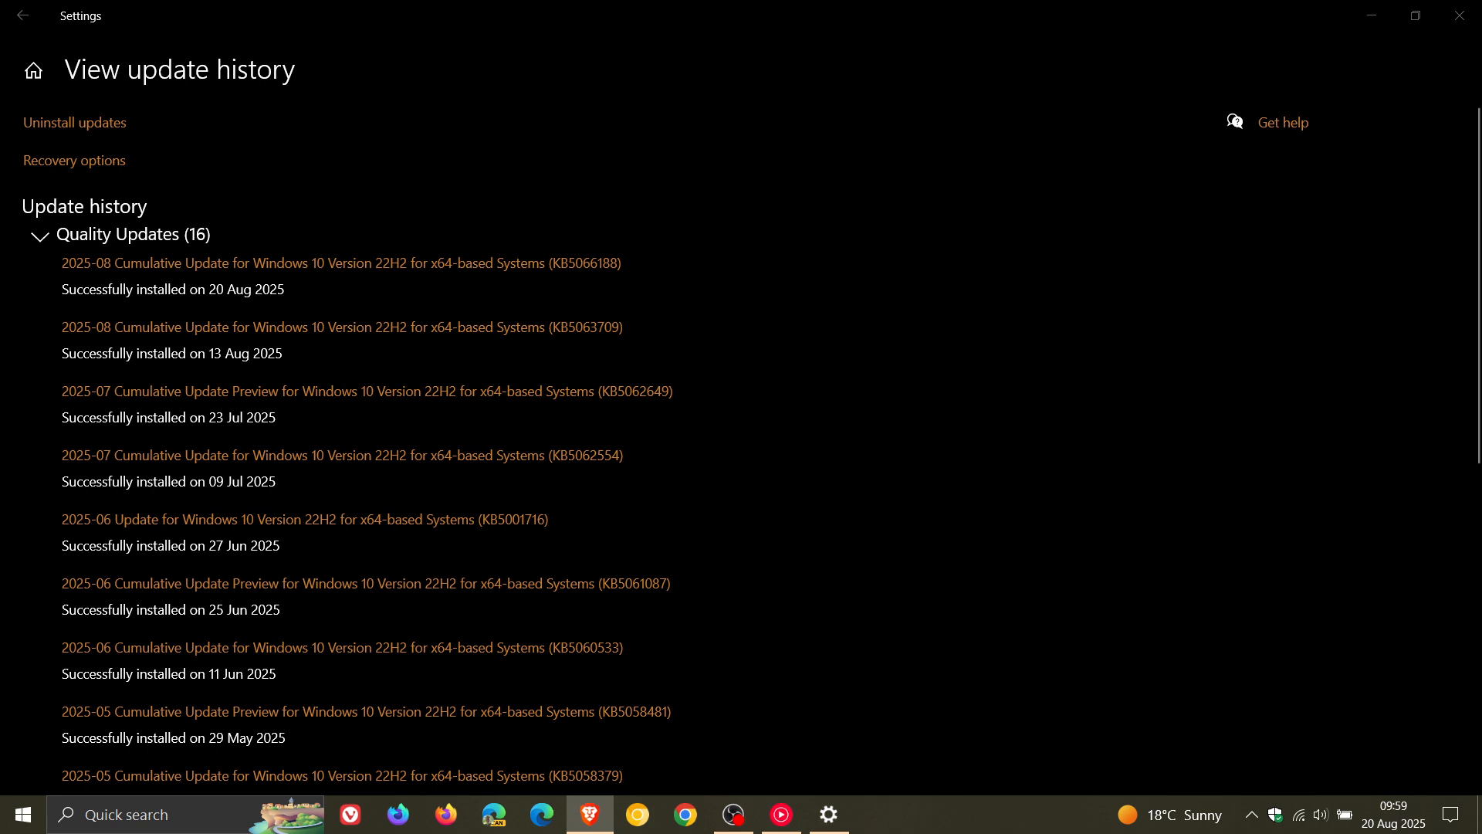
mouse_move(691, 313)
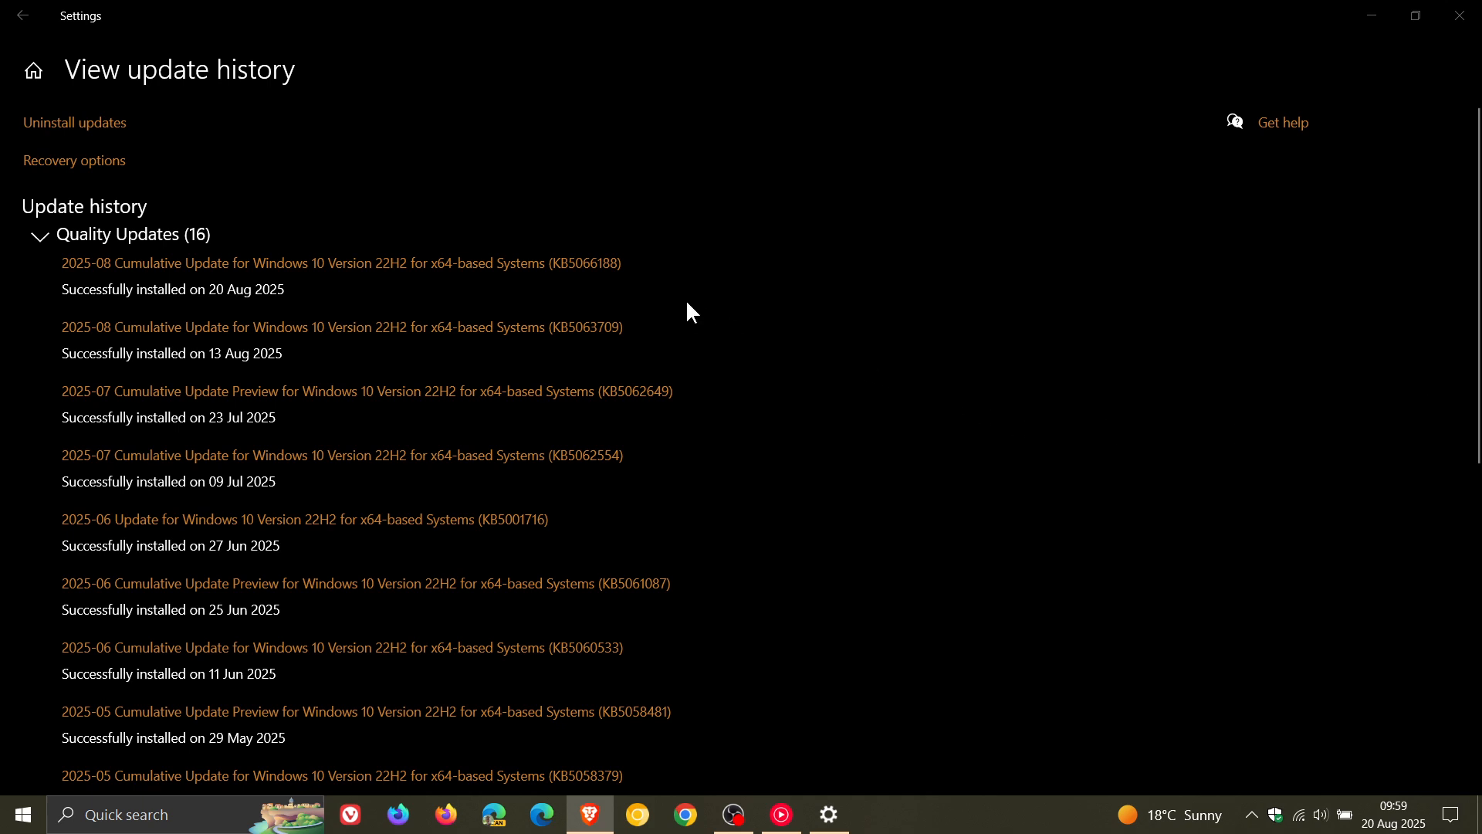
mouse_move(687, 306)
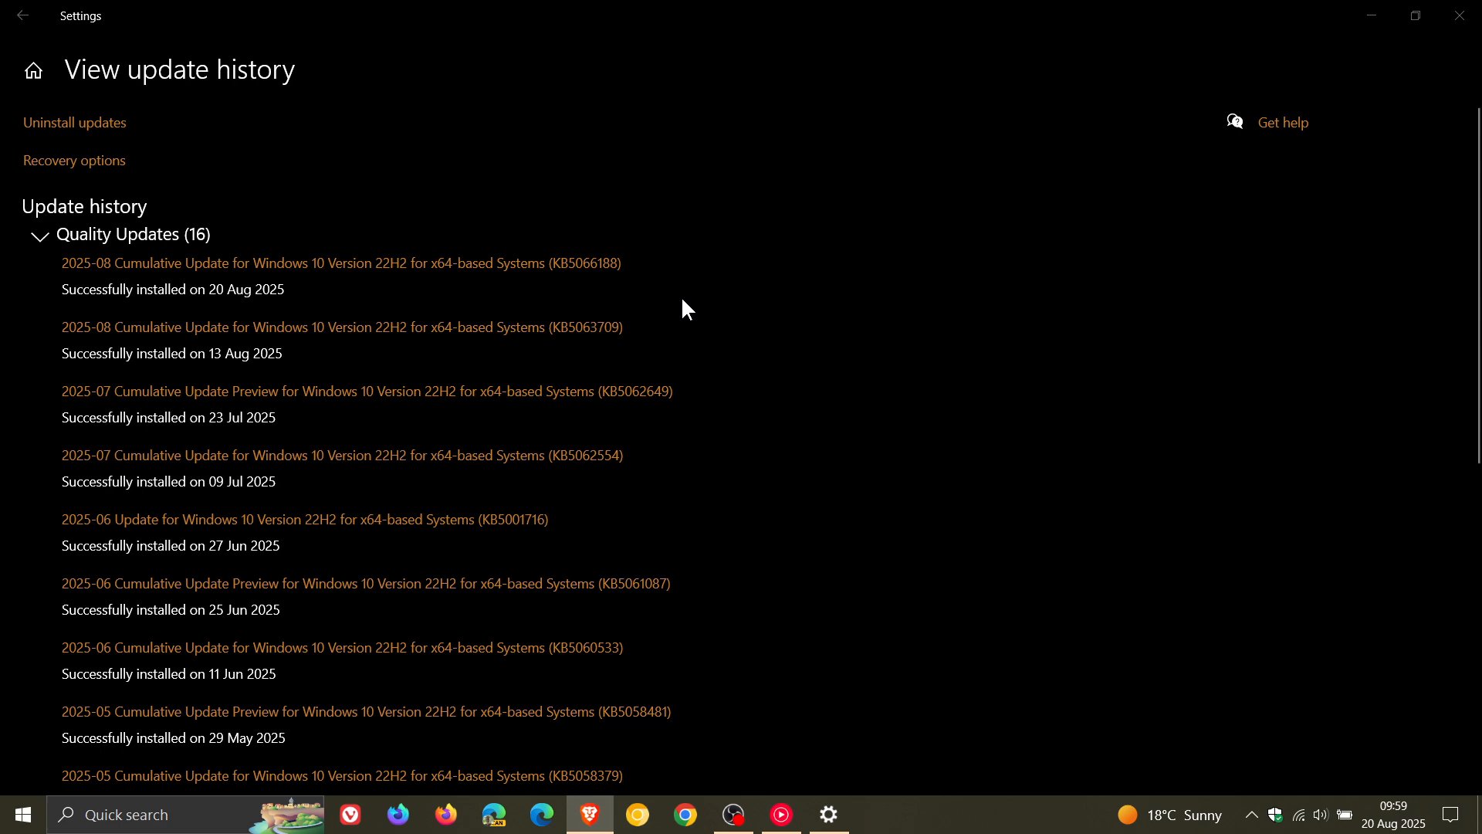
mouse_move(698, 309)
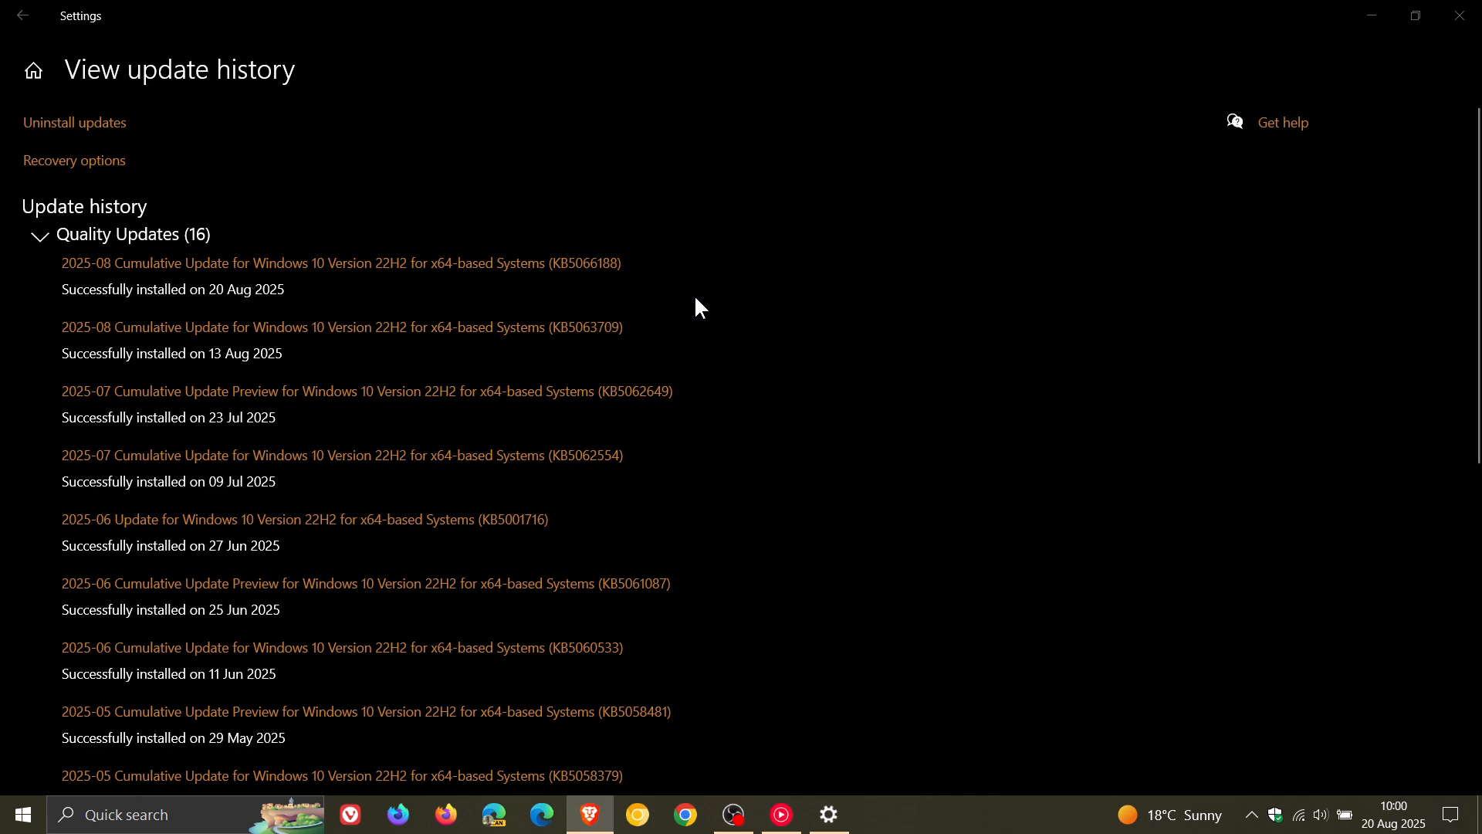
mouse_move(190, 77)
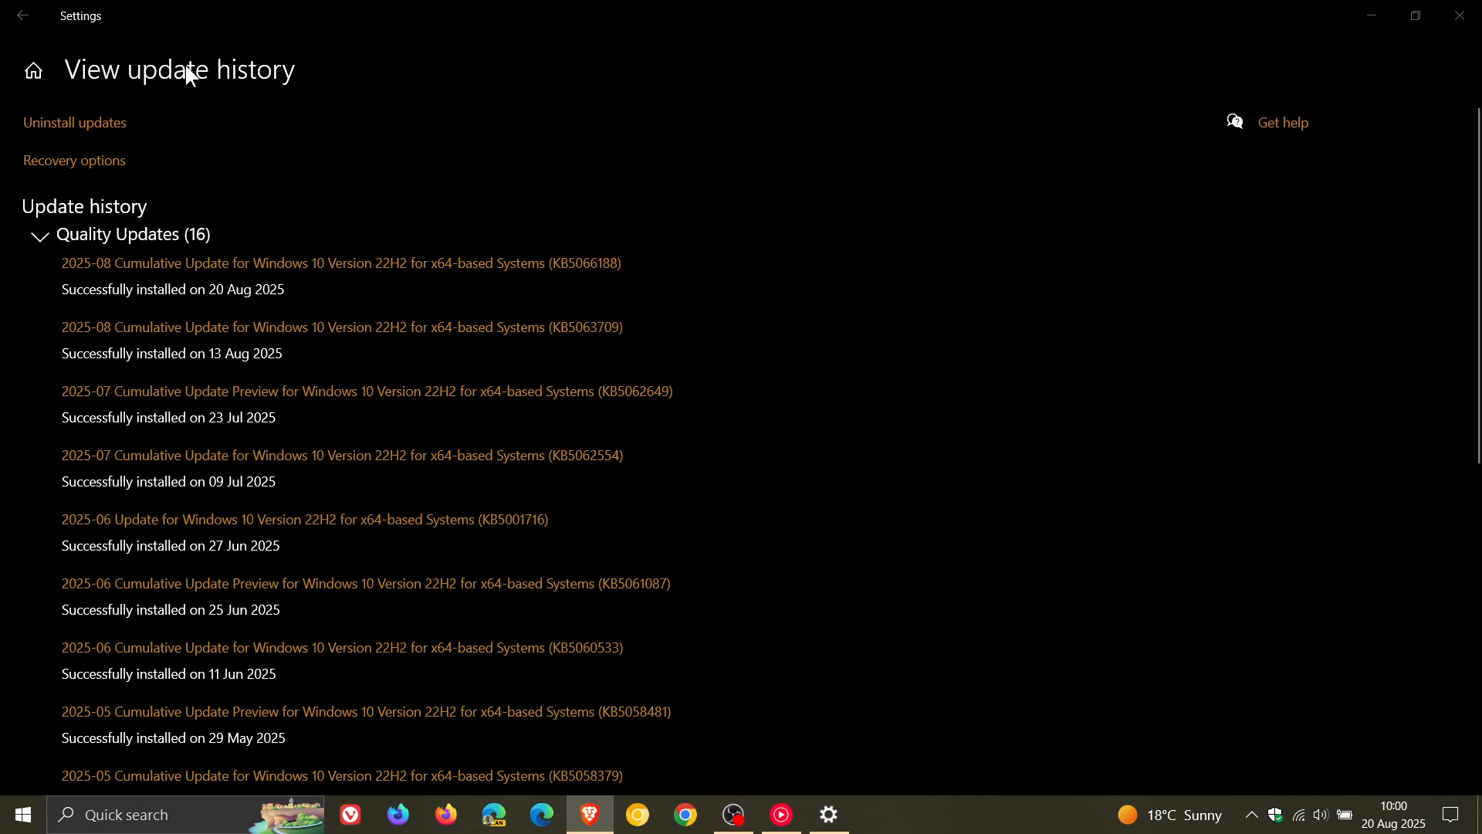
left_click(22, 15)
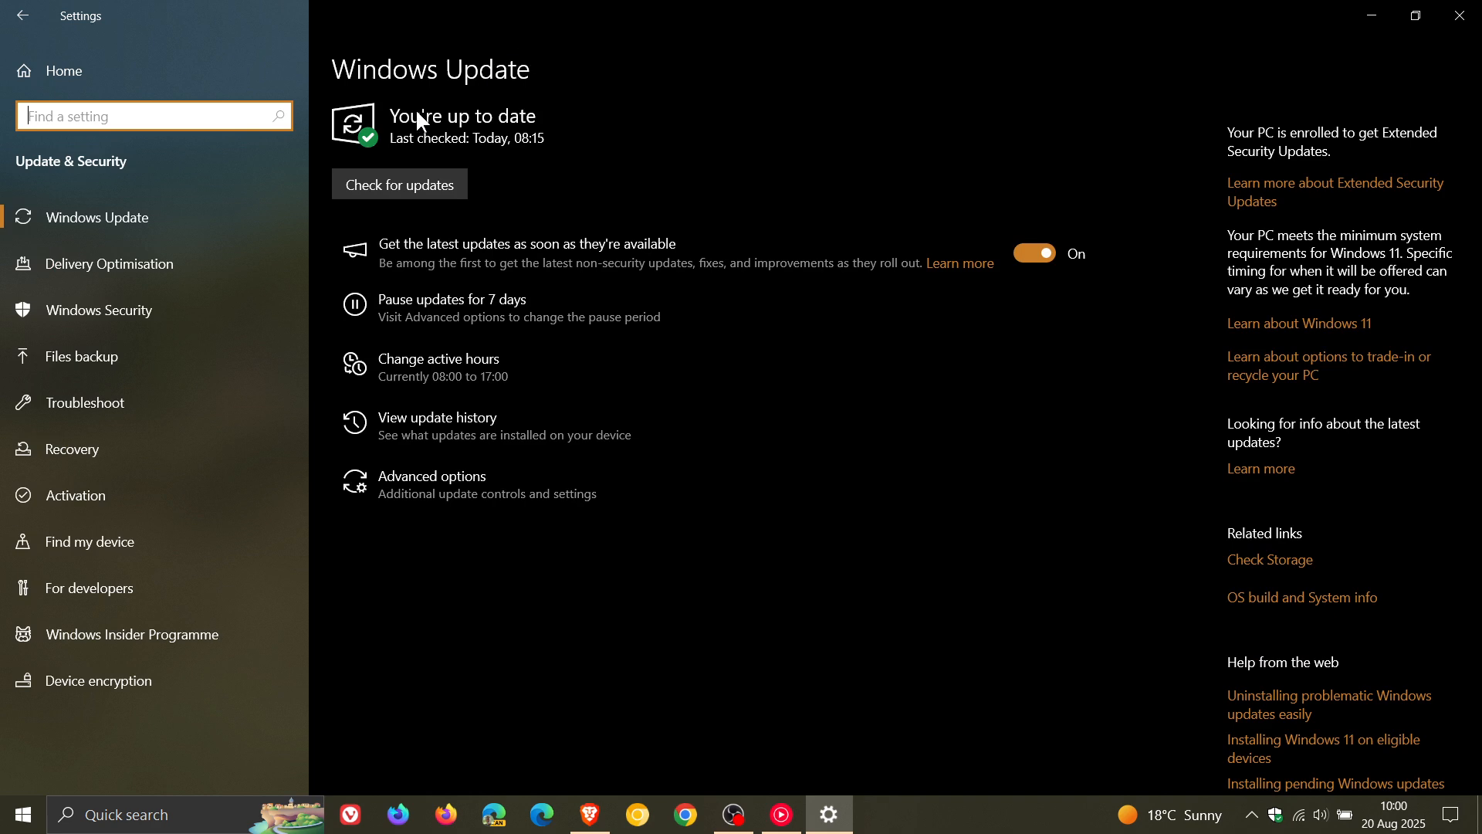
Show the Recovery page with Reset this PC and Advanced start-up.
left_click(76, 447)
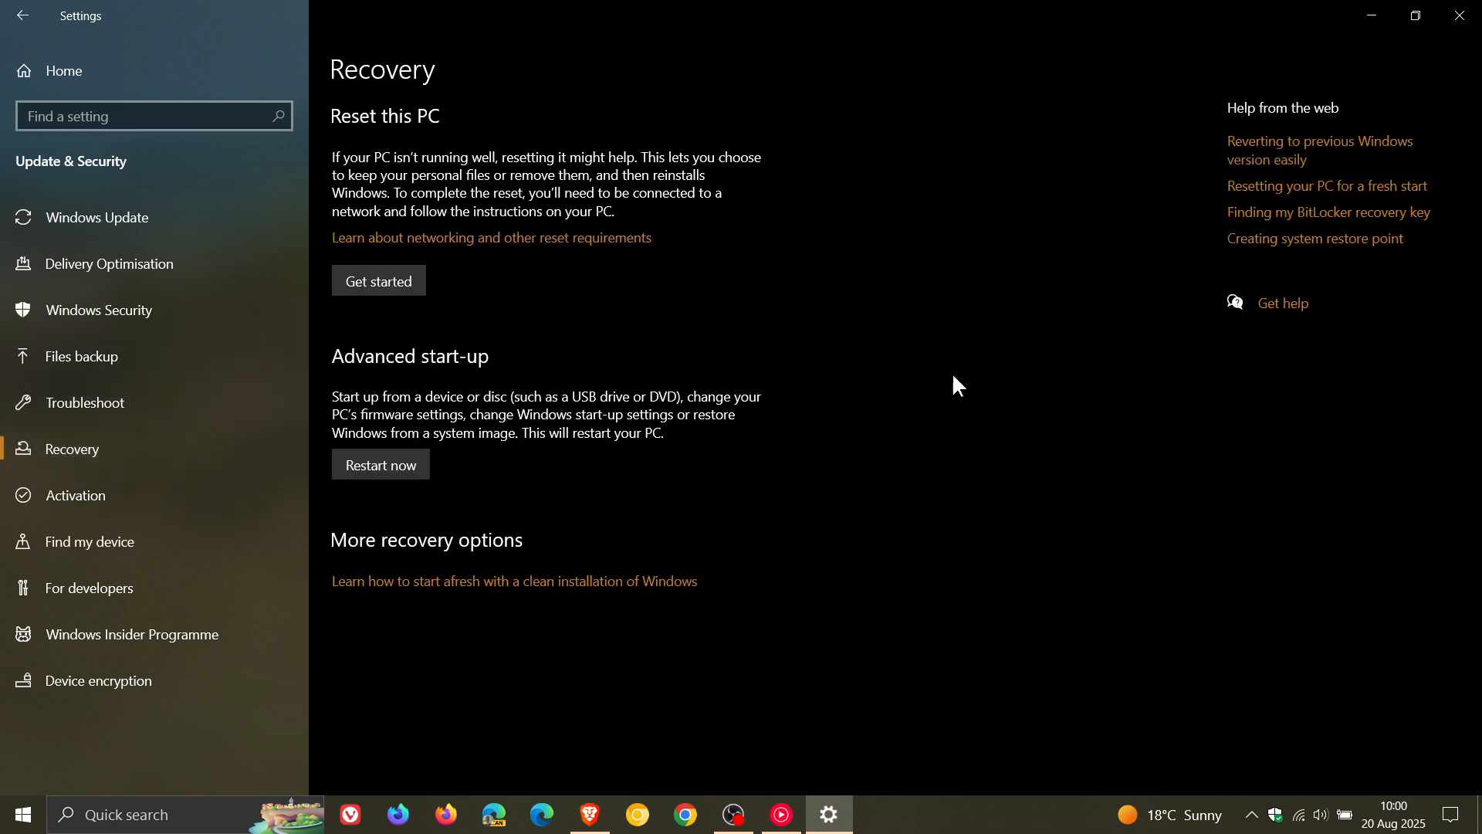
mouse_move(383, 229)
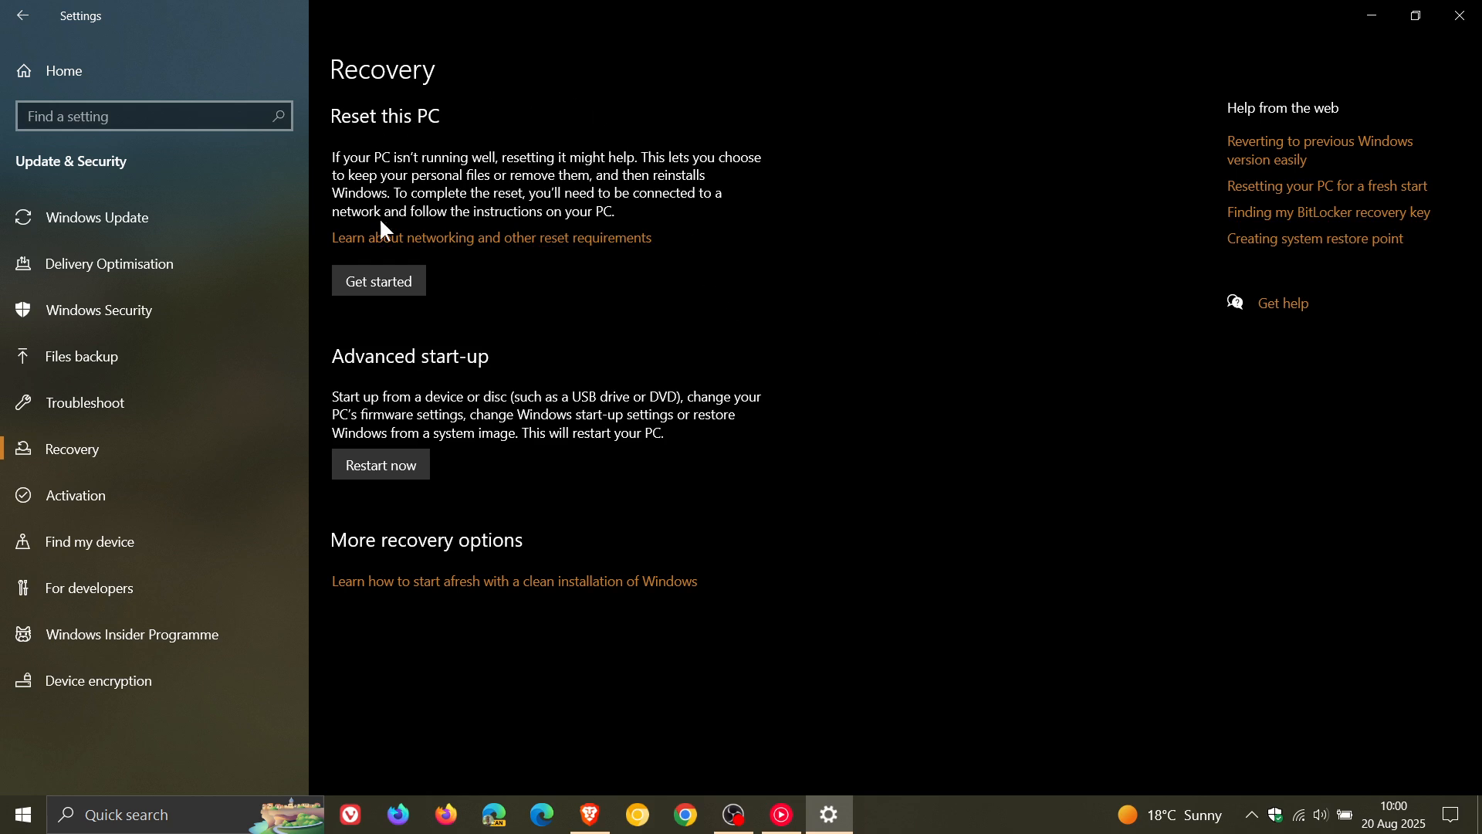
mouse_move(576, 196)
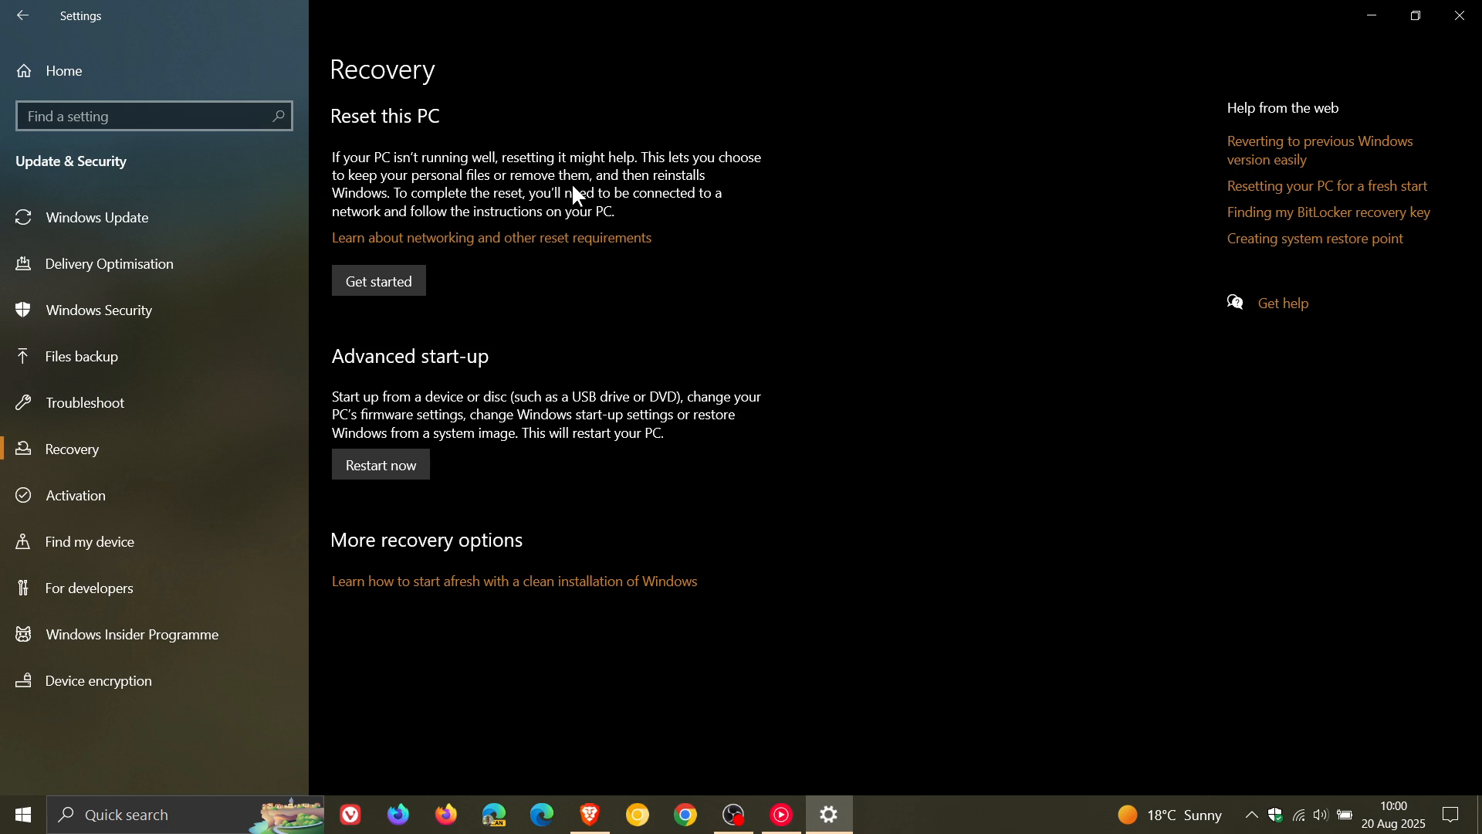
mouse_move(873, 299)
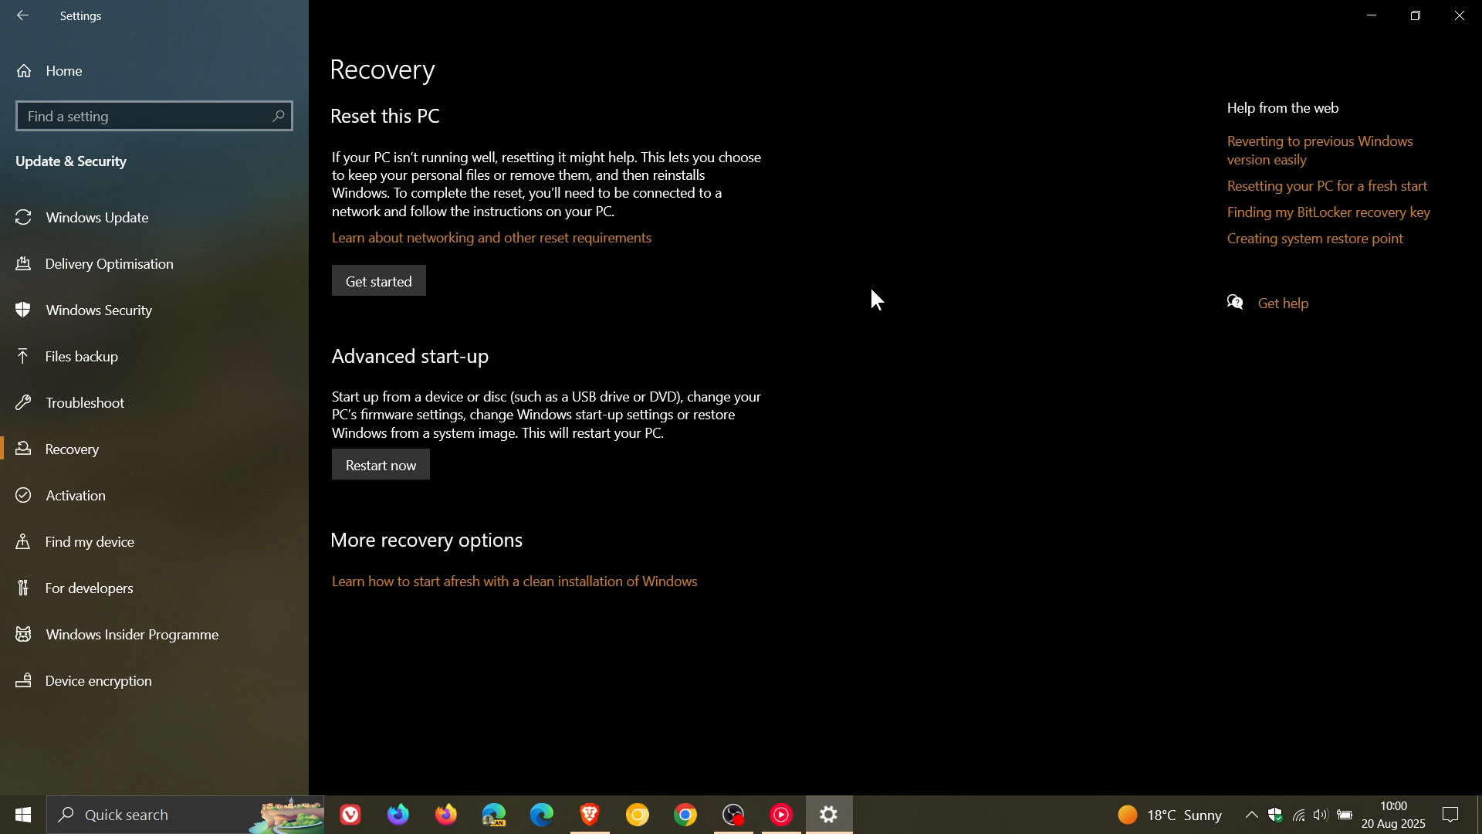
mouse_move(755, 300)
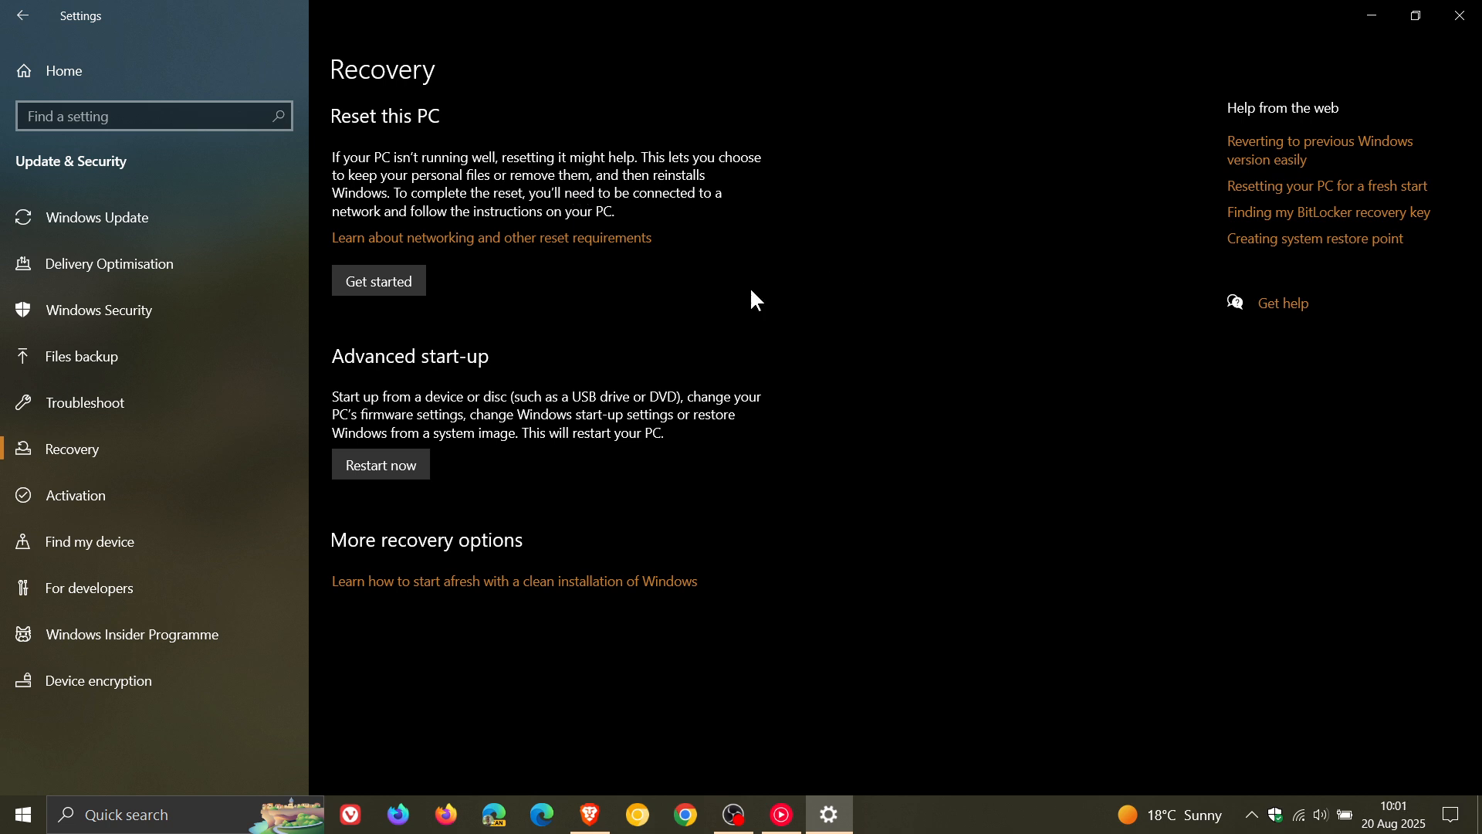
mouse_move(817, 262)
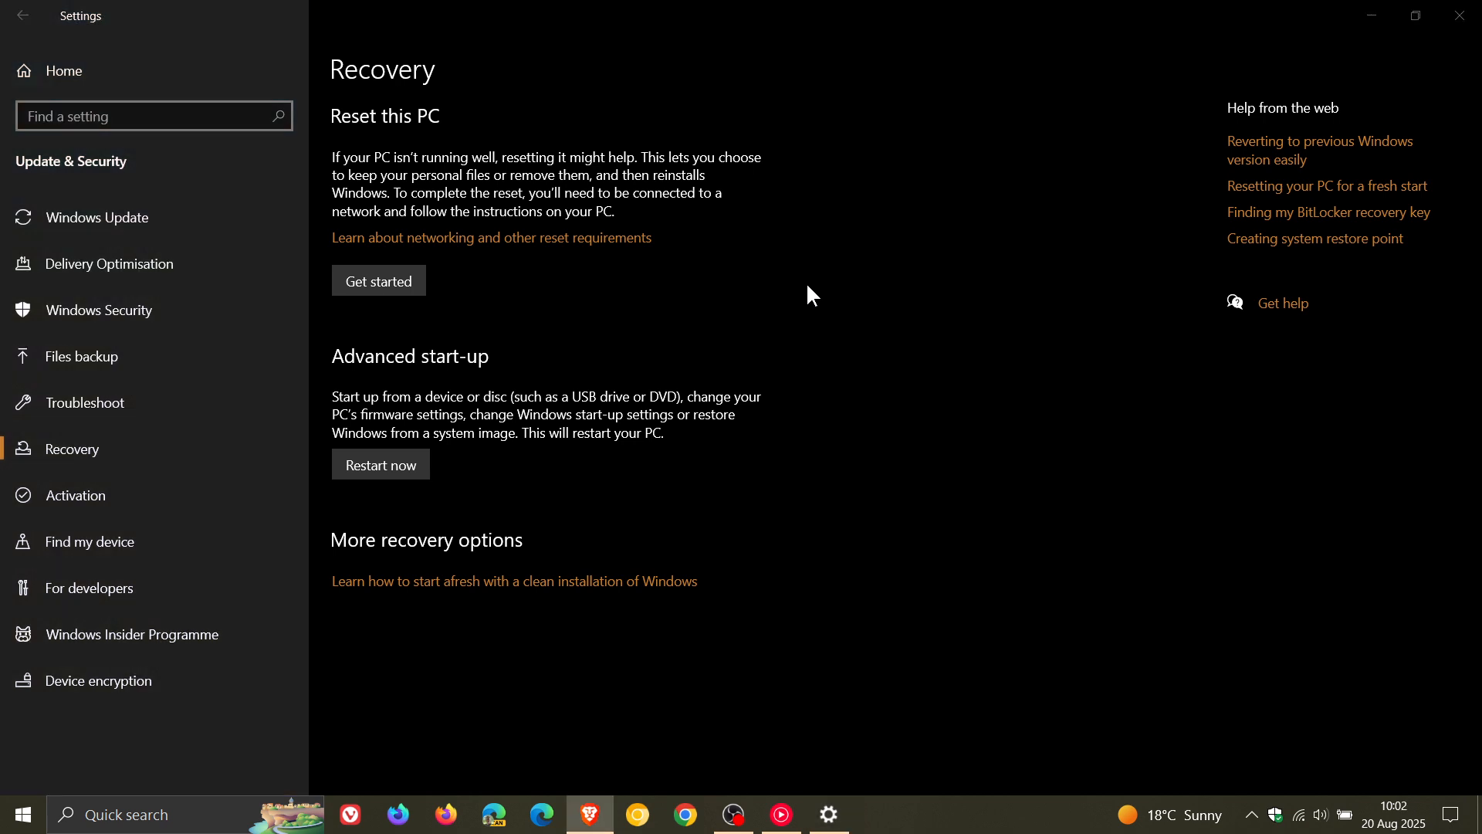
left_click(97, 216)
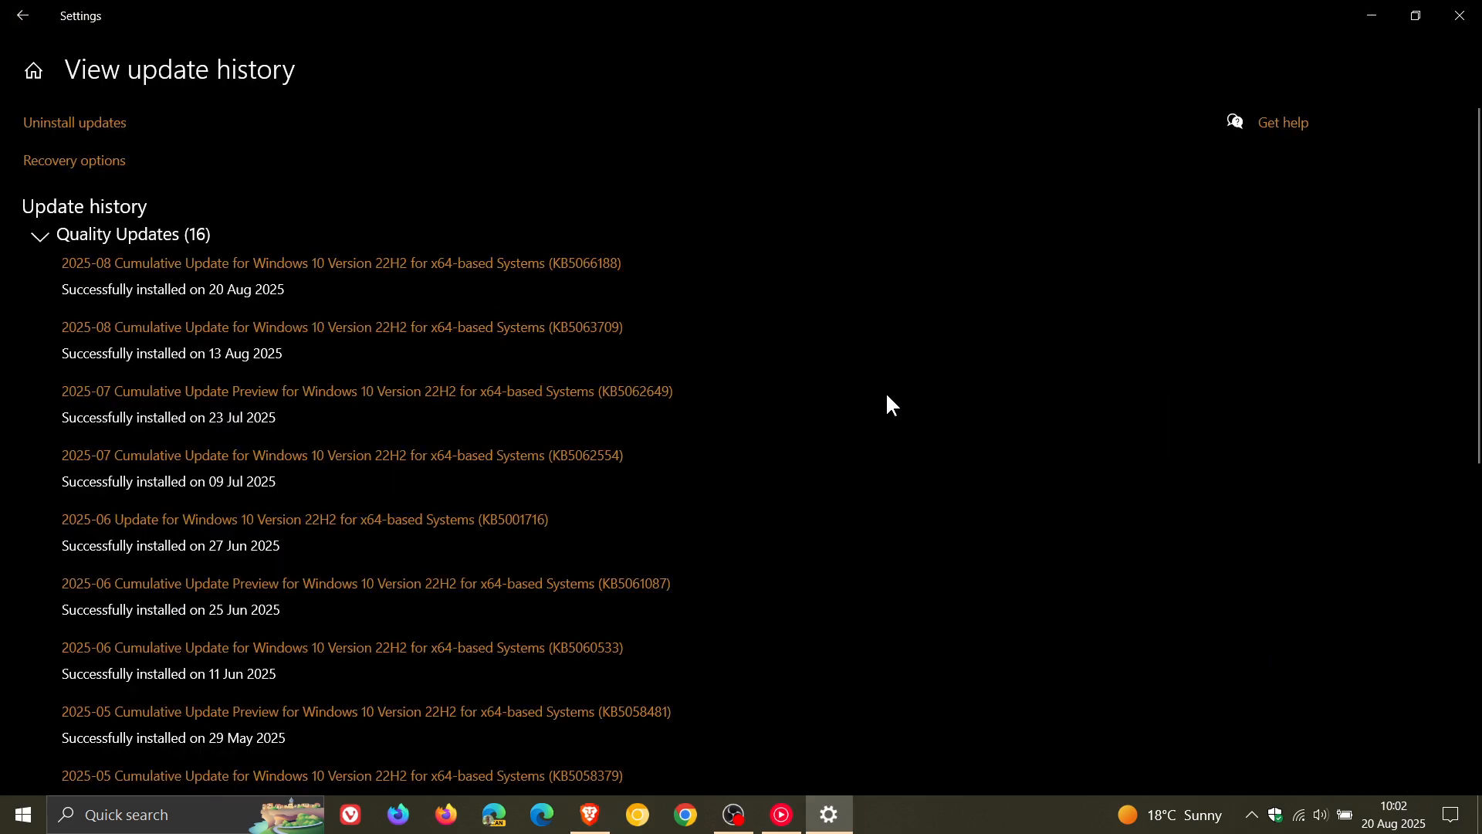
mouse_move(881, 376)
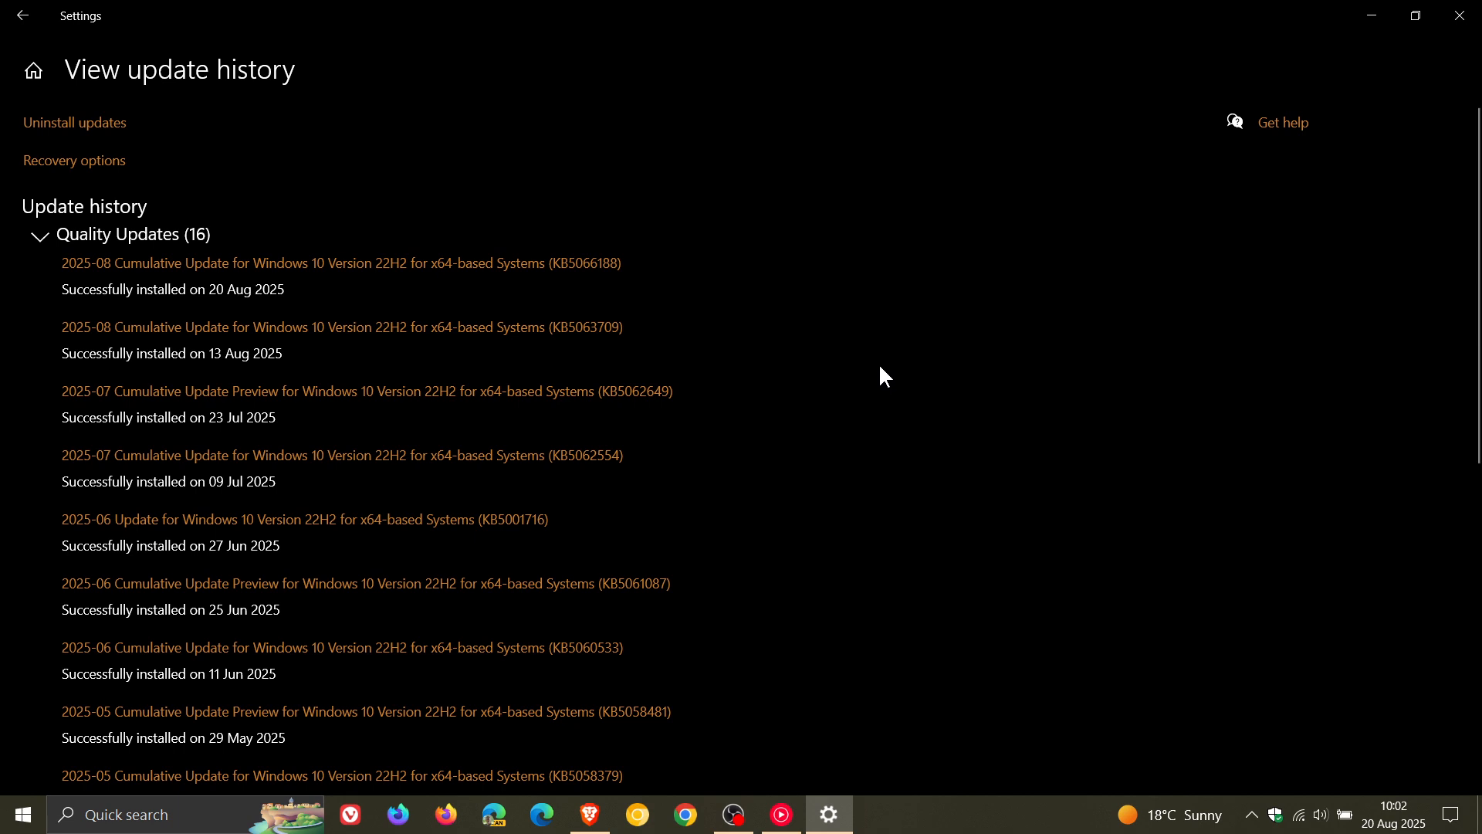
mouse_move(819, 259)
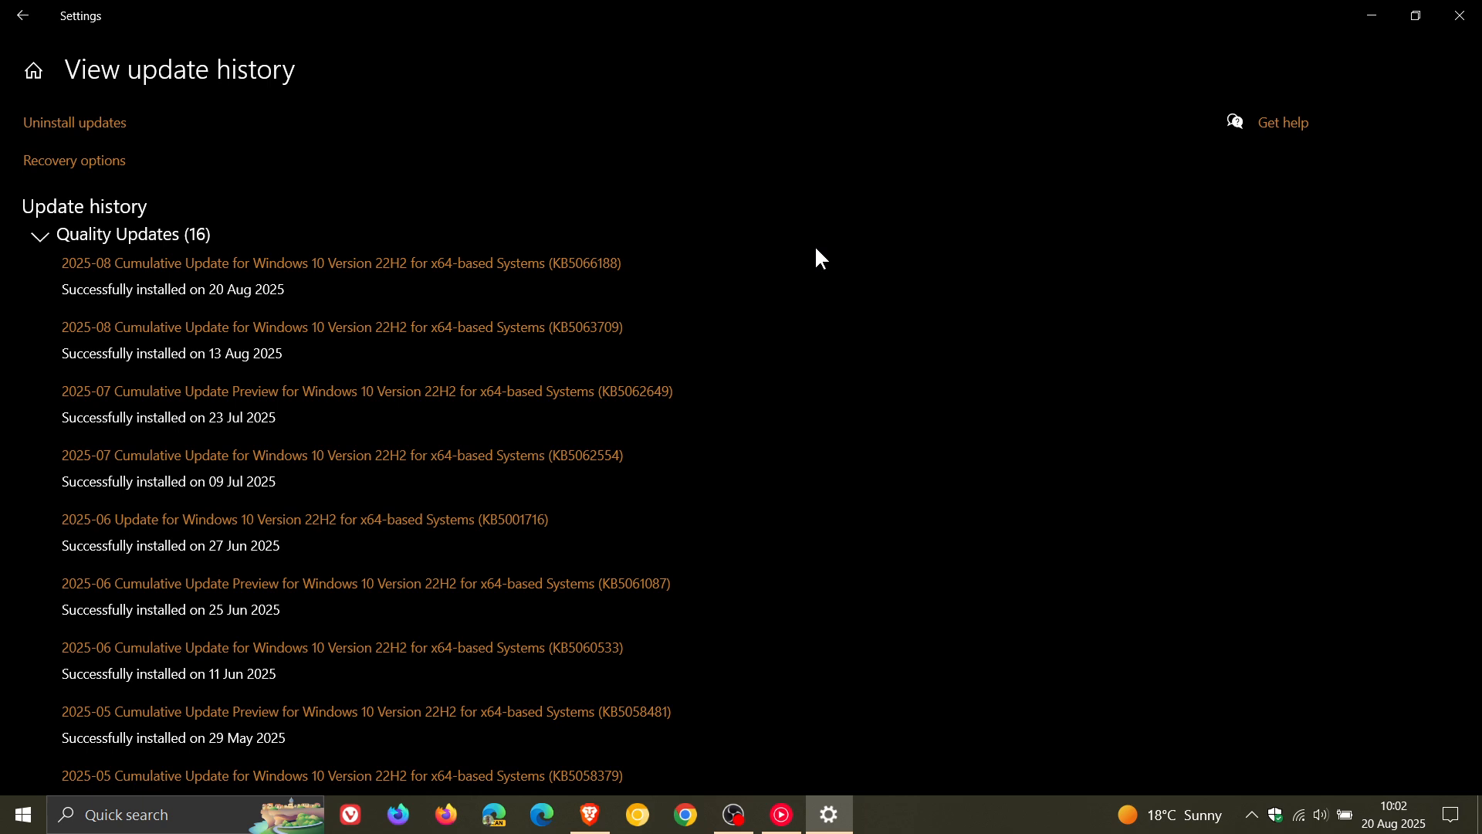
mouse_move(607, 293)
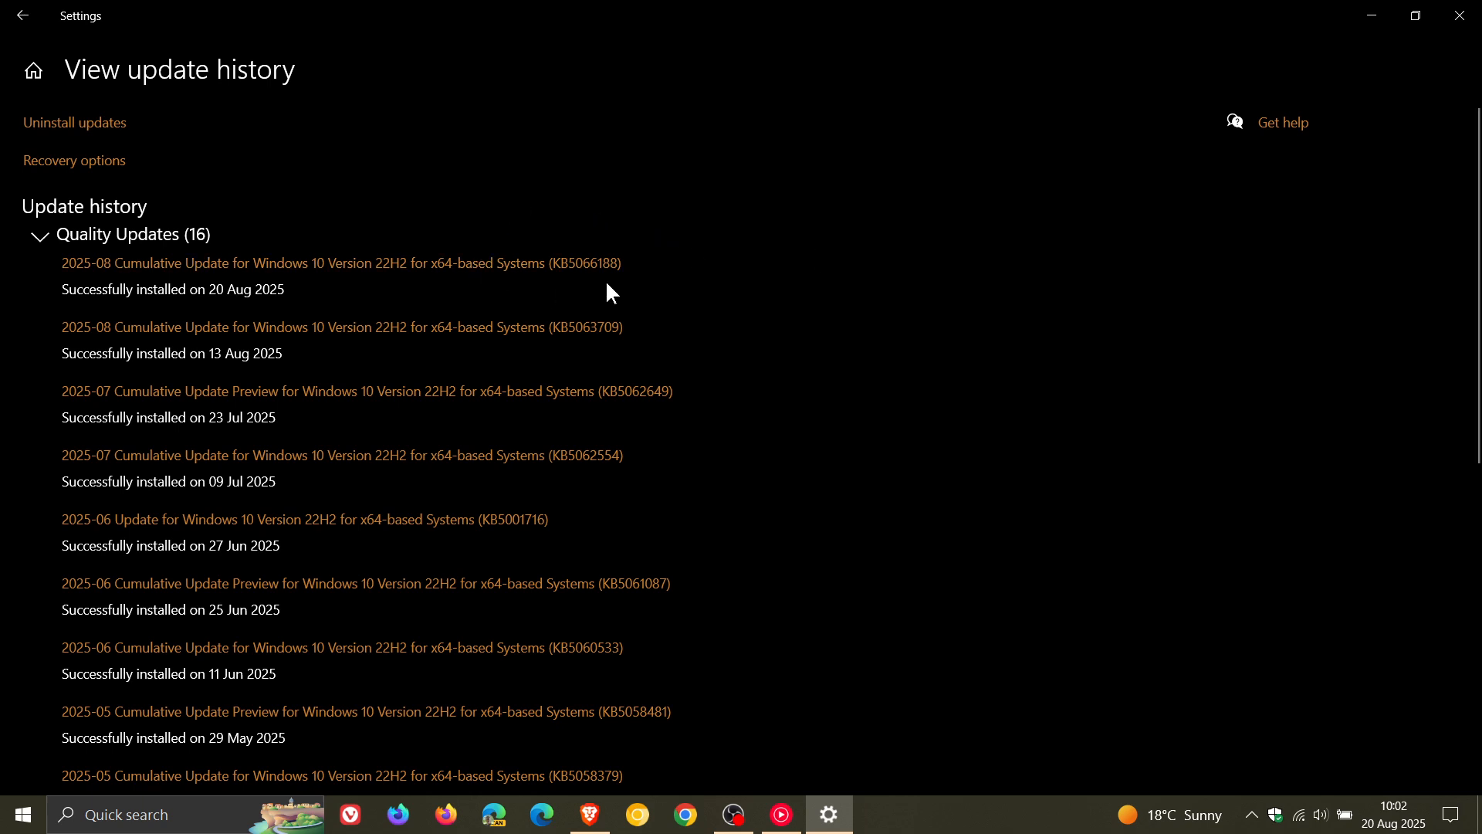
mouse_move(661, 277)
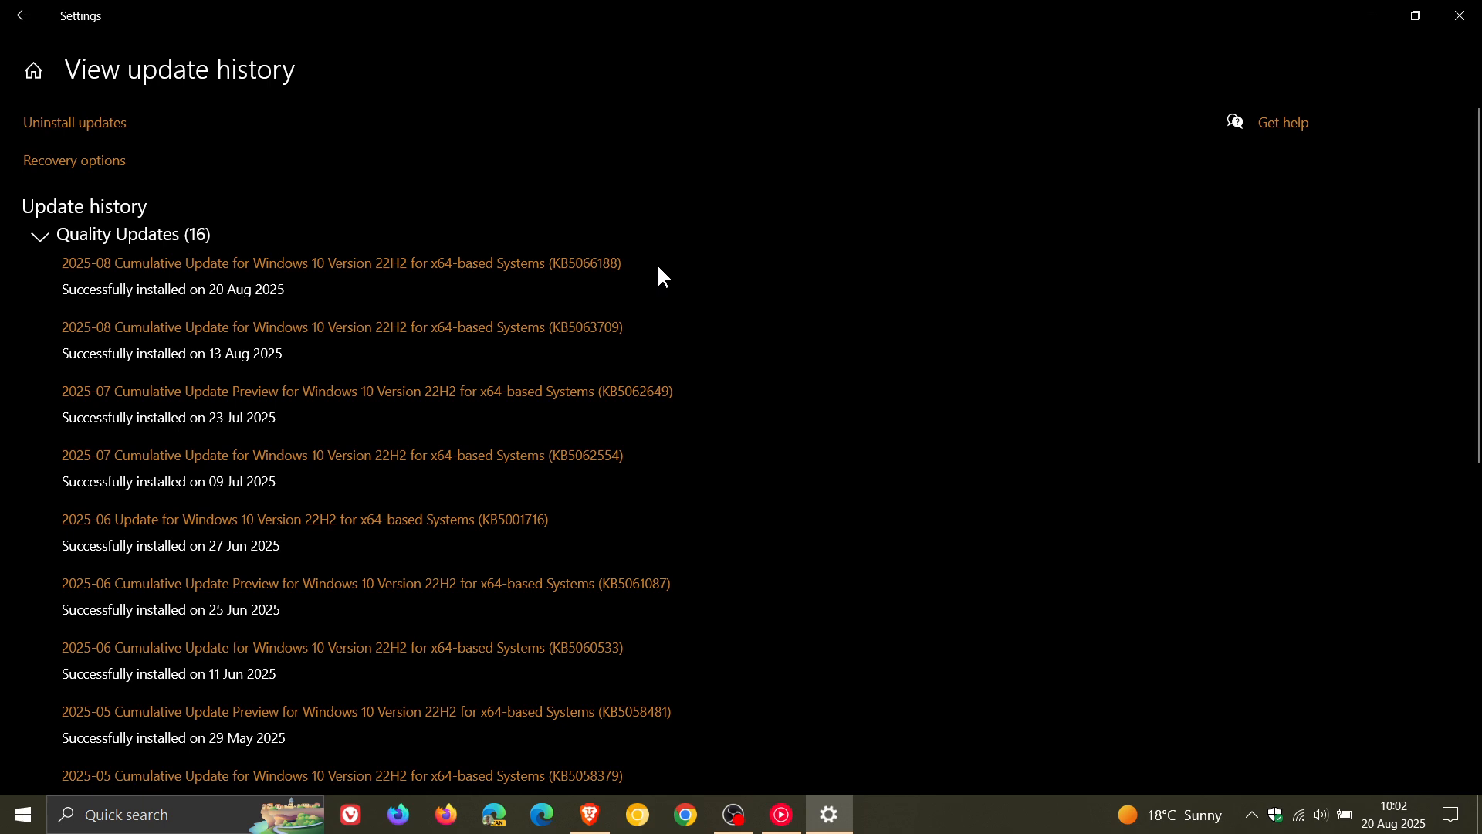
mouse_move(606, 230)
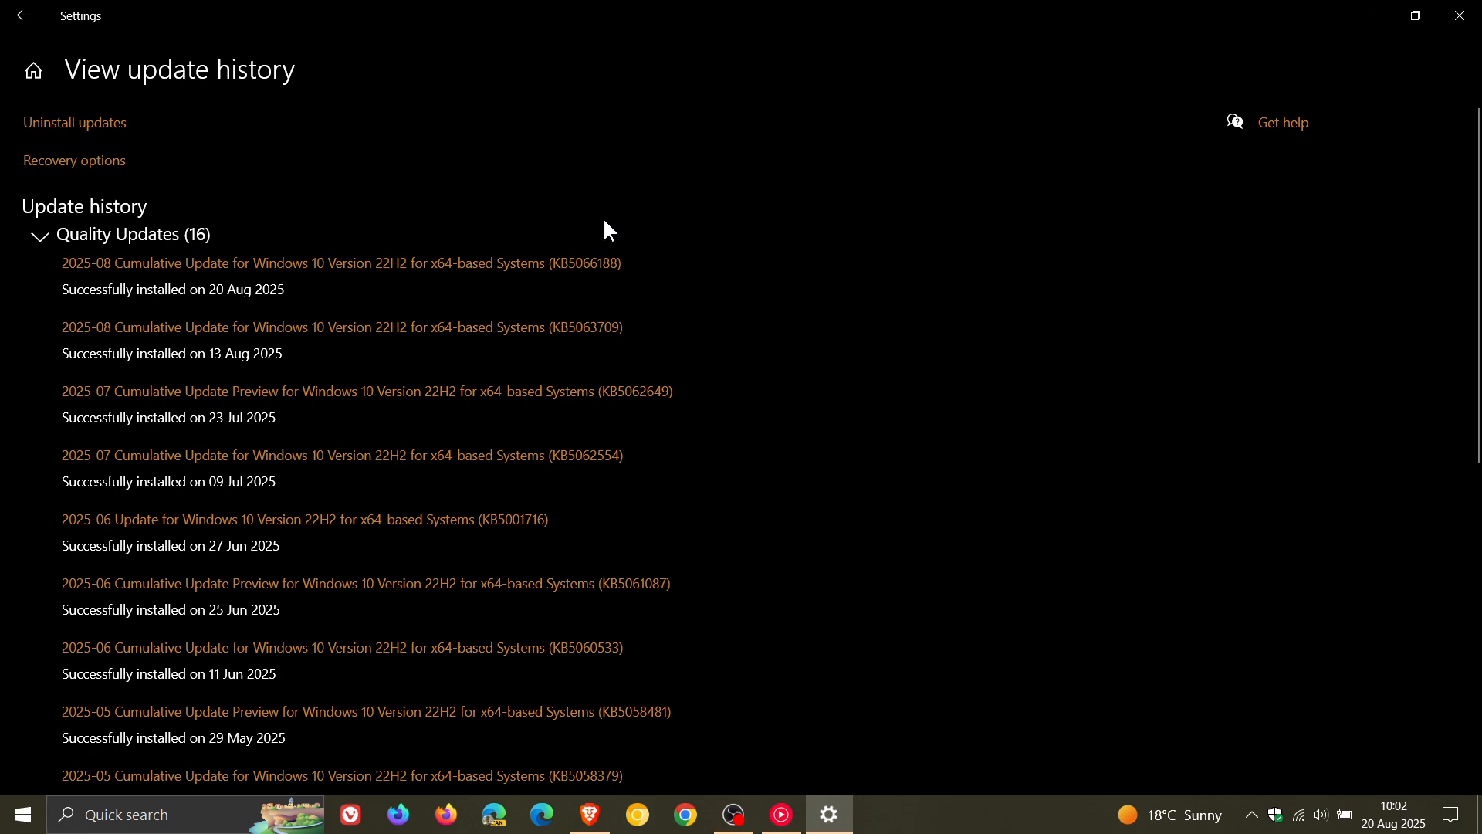
mouse_move(711, 271)
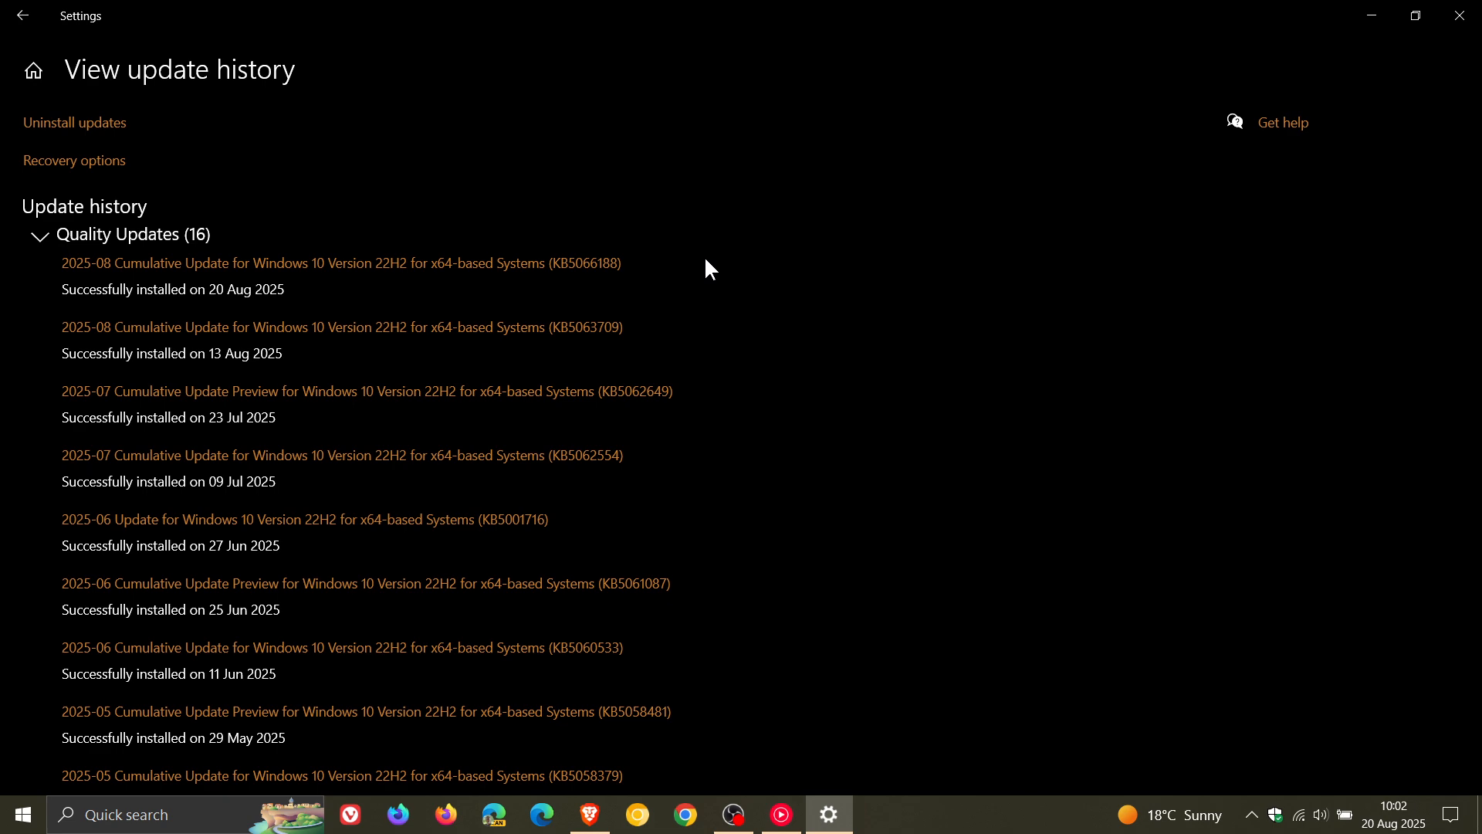
mouse_move(540, 235)
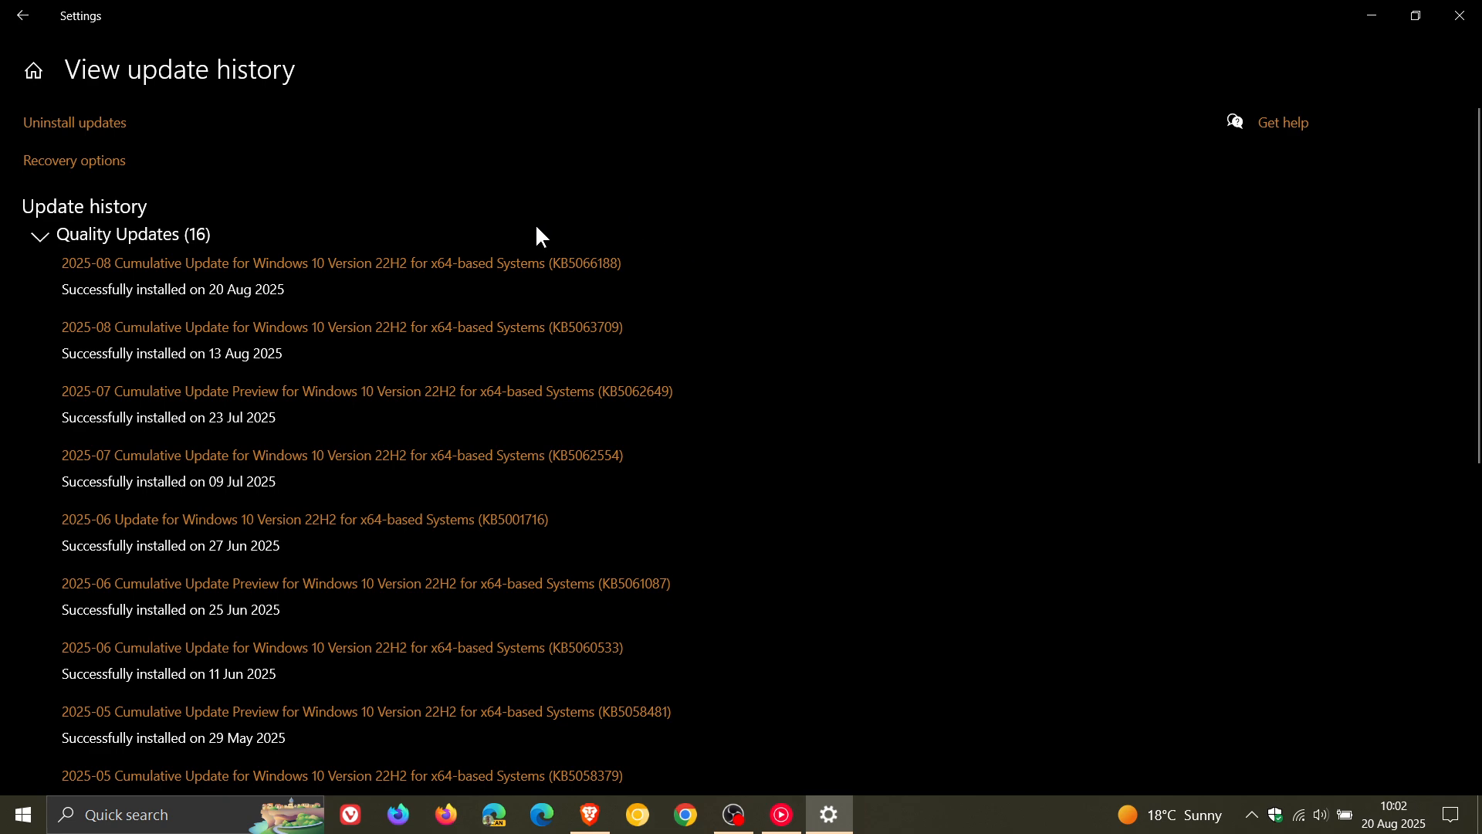
mouse_move(656, 277)
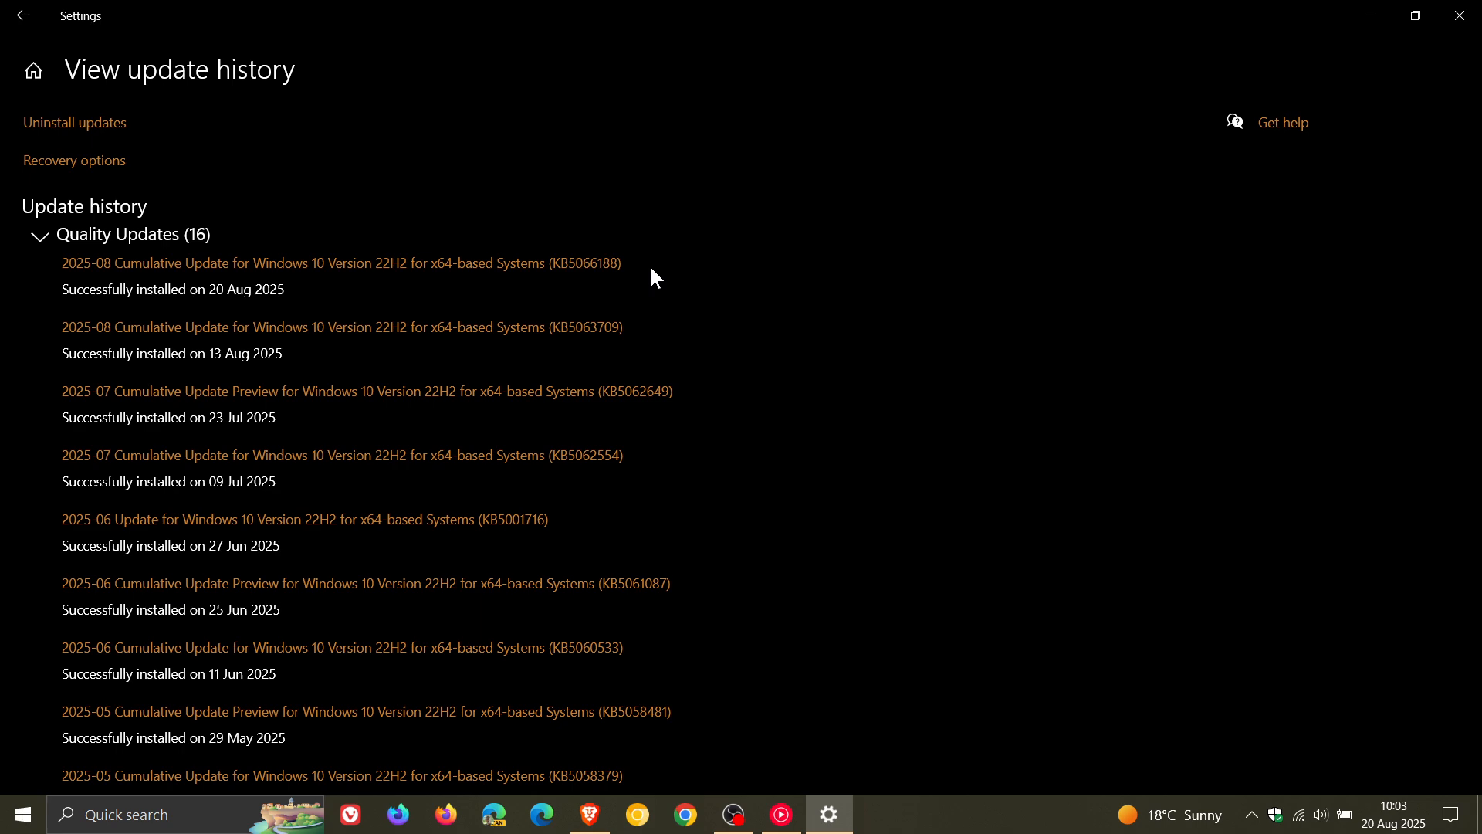
mouse_move(92, 23)
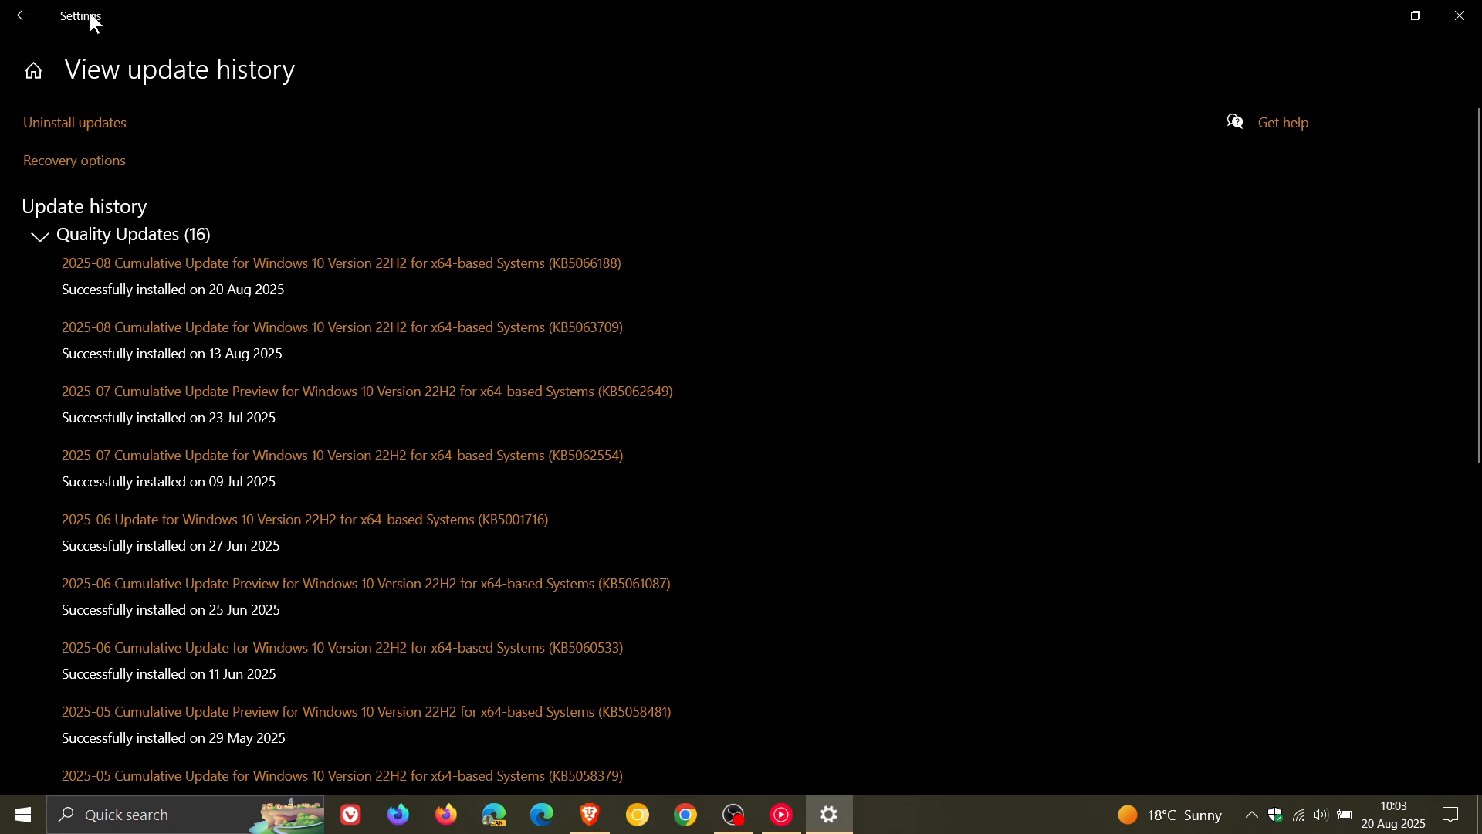
Return to the Windows Update overview reporting the PC is up to date.
left_click(22, 16)
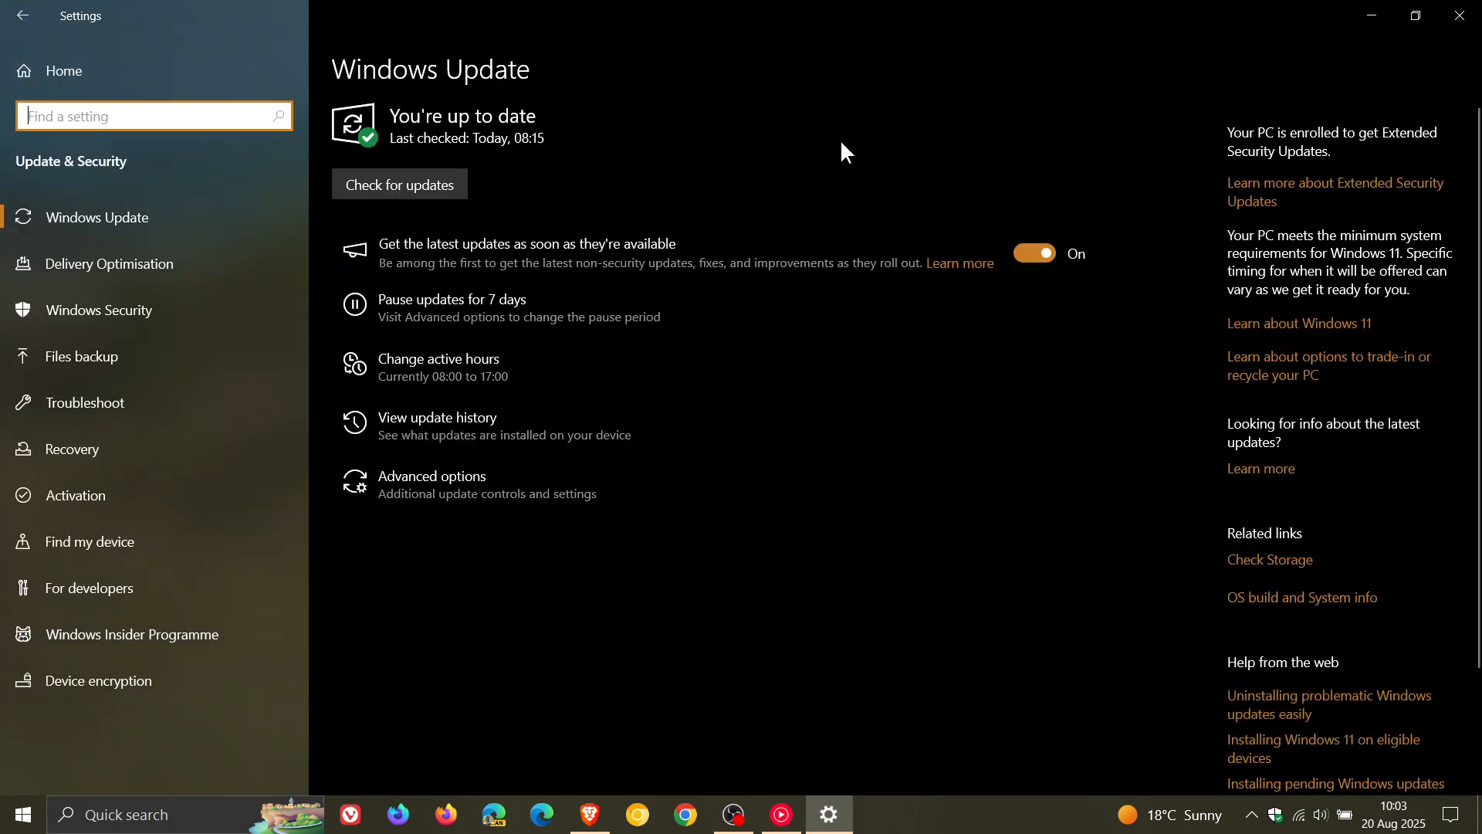
mouse_move(865, 149)
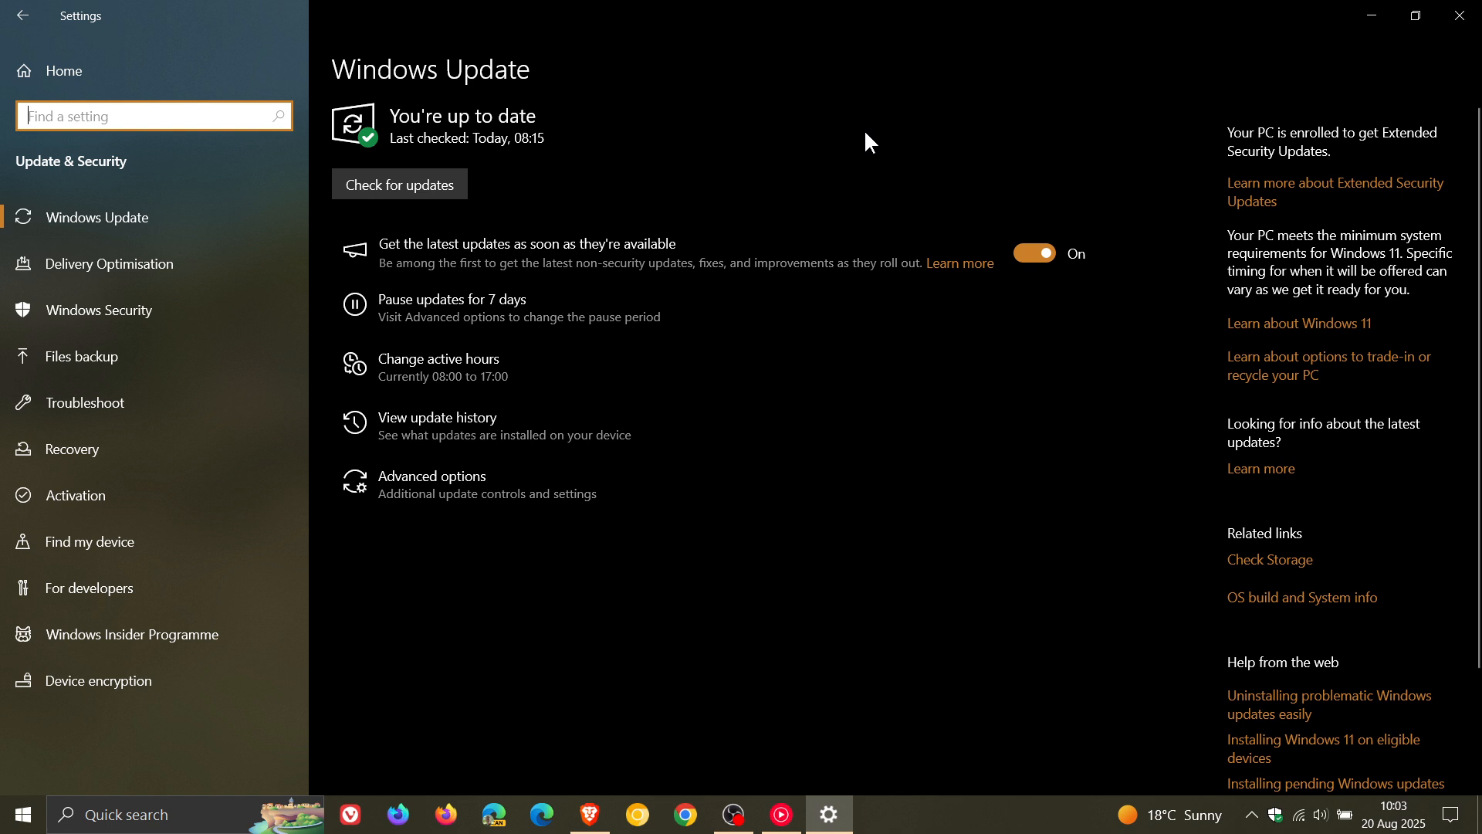
mouse_move(1274, 85)
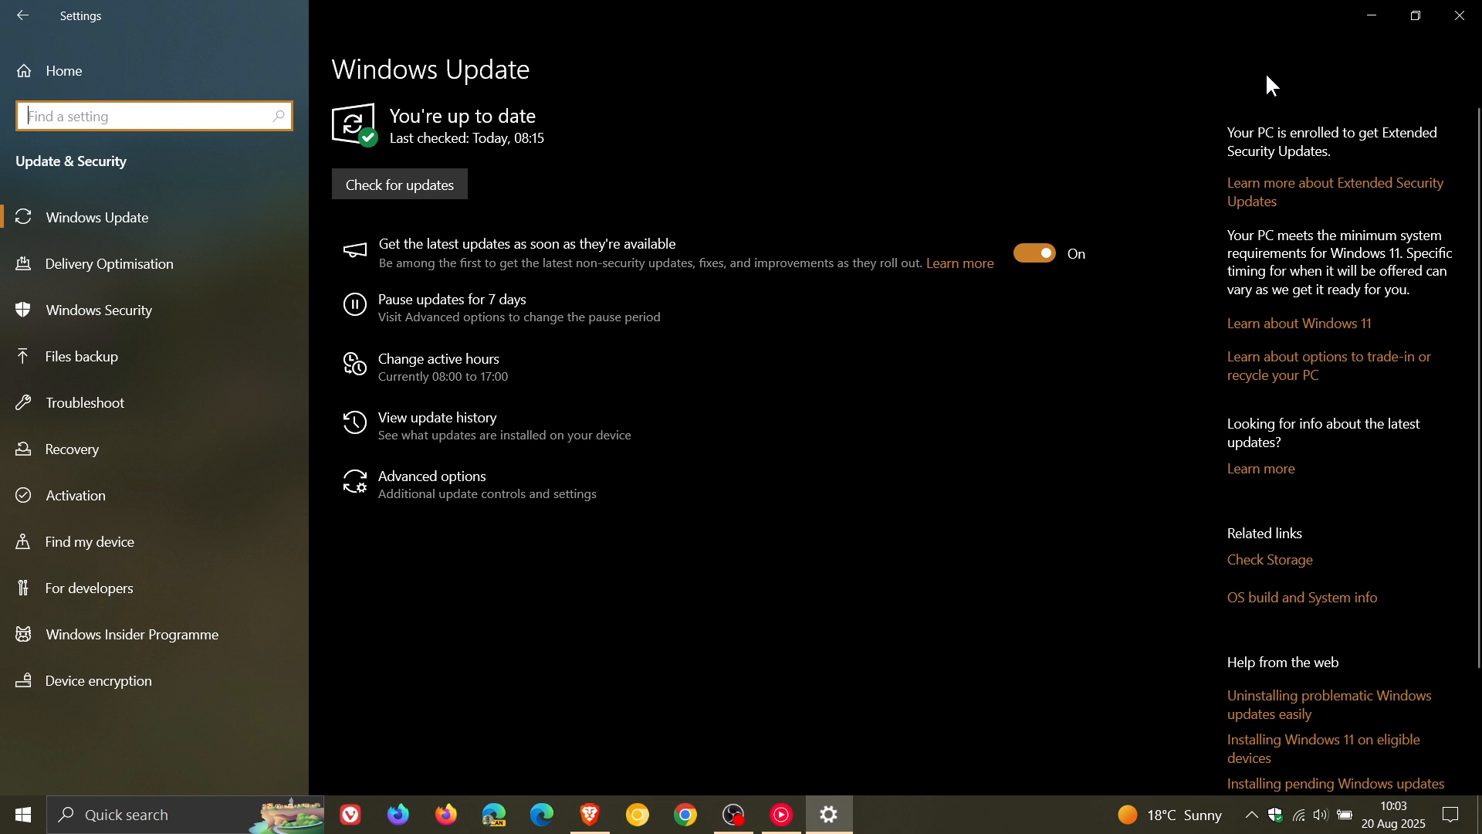
mouse_move(1449, 62)
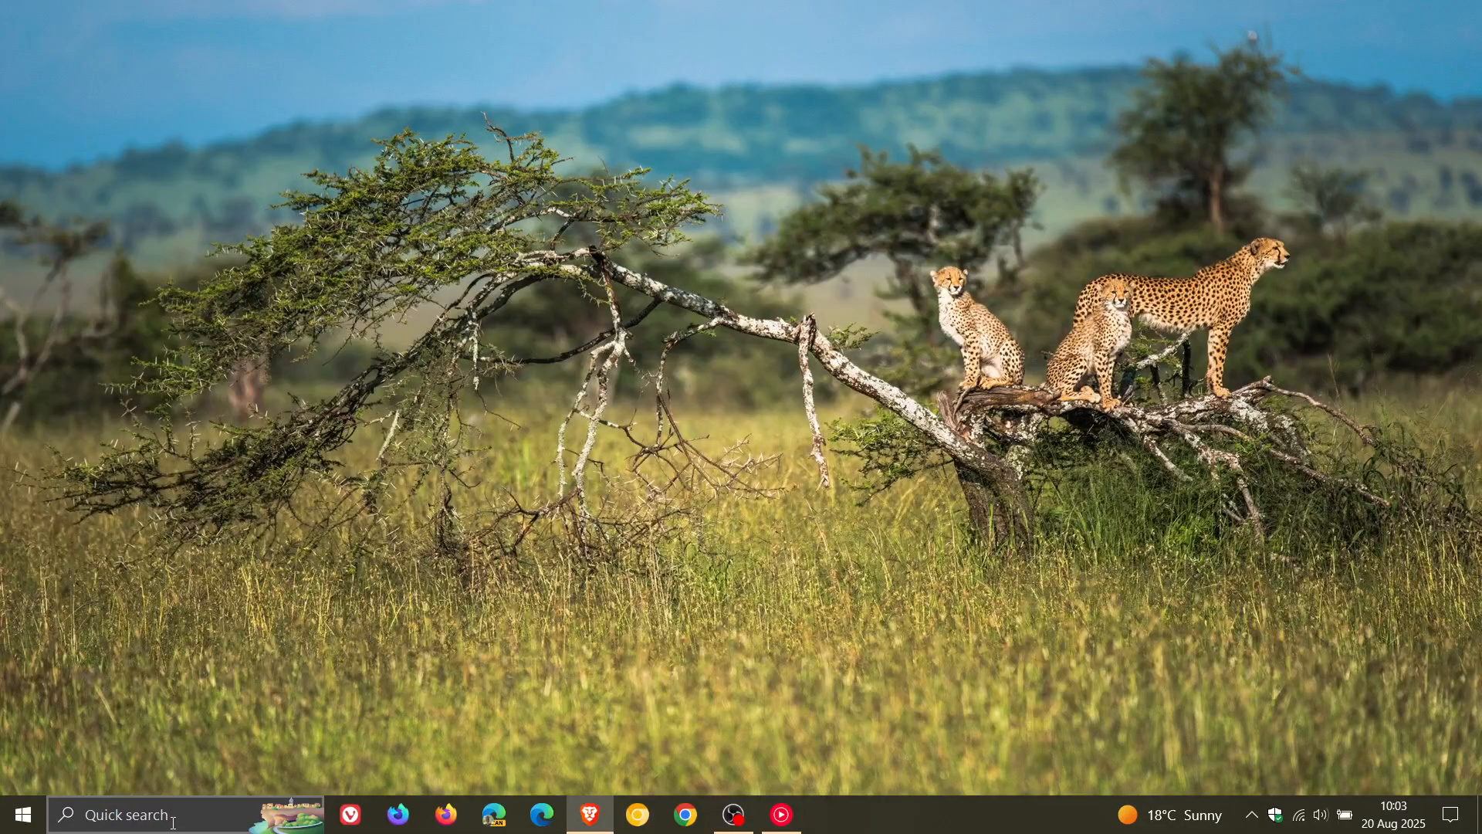
type("weather")
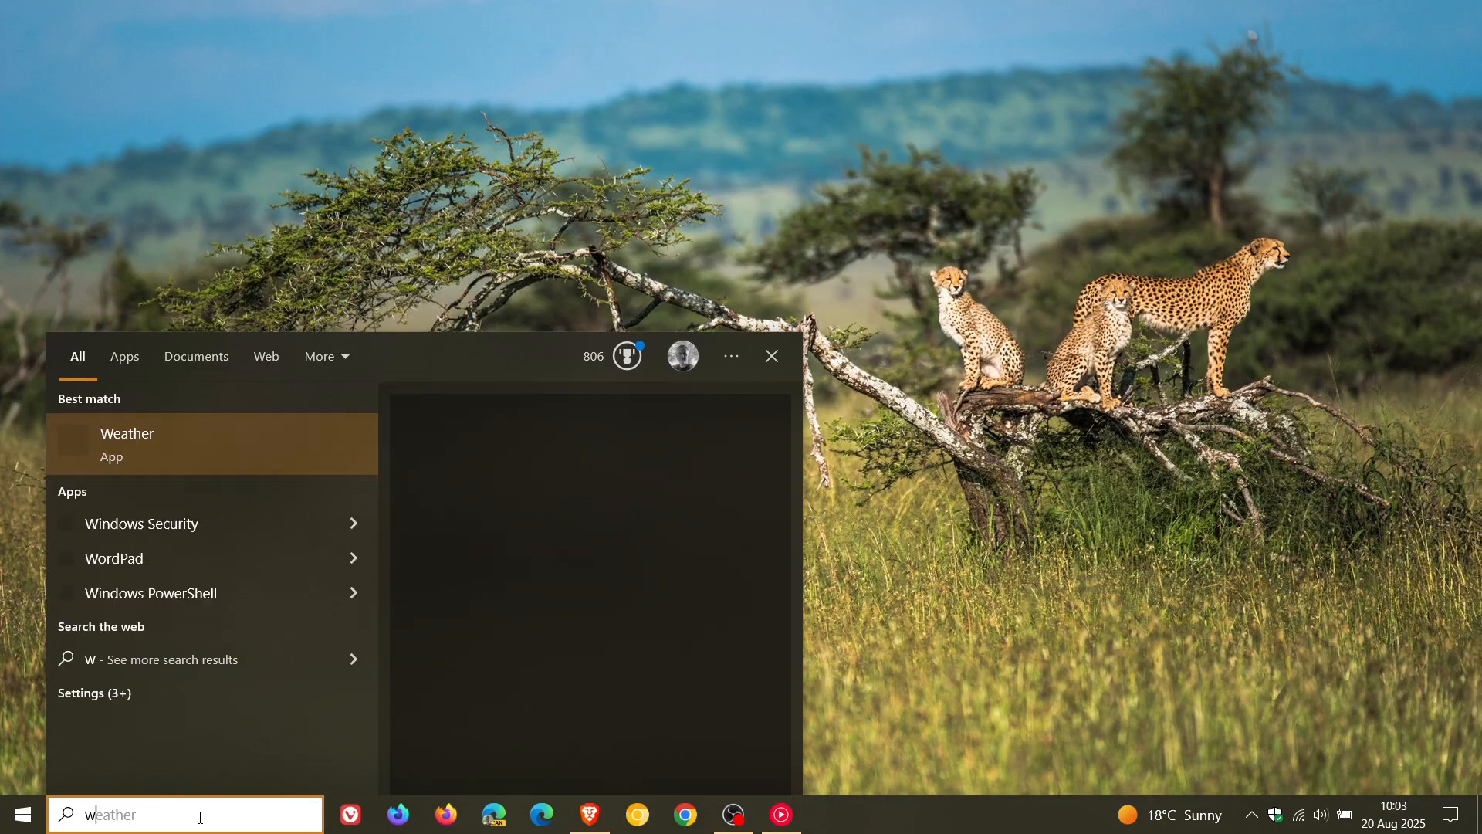
type("winver.exe")
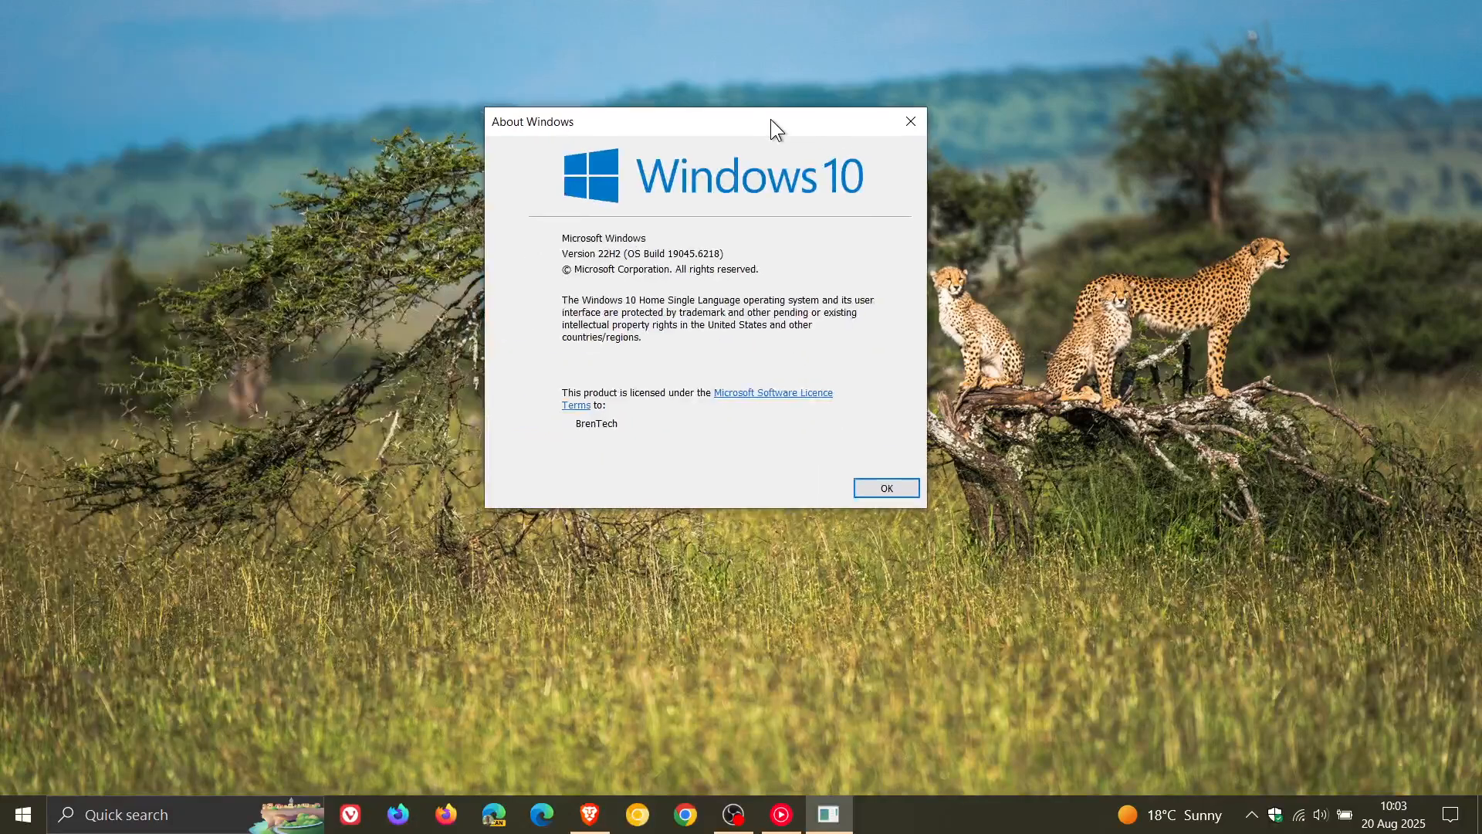
mouse_move(789, 257)
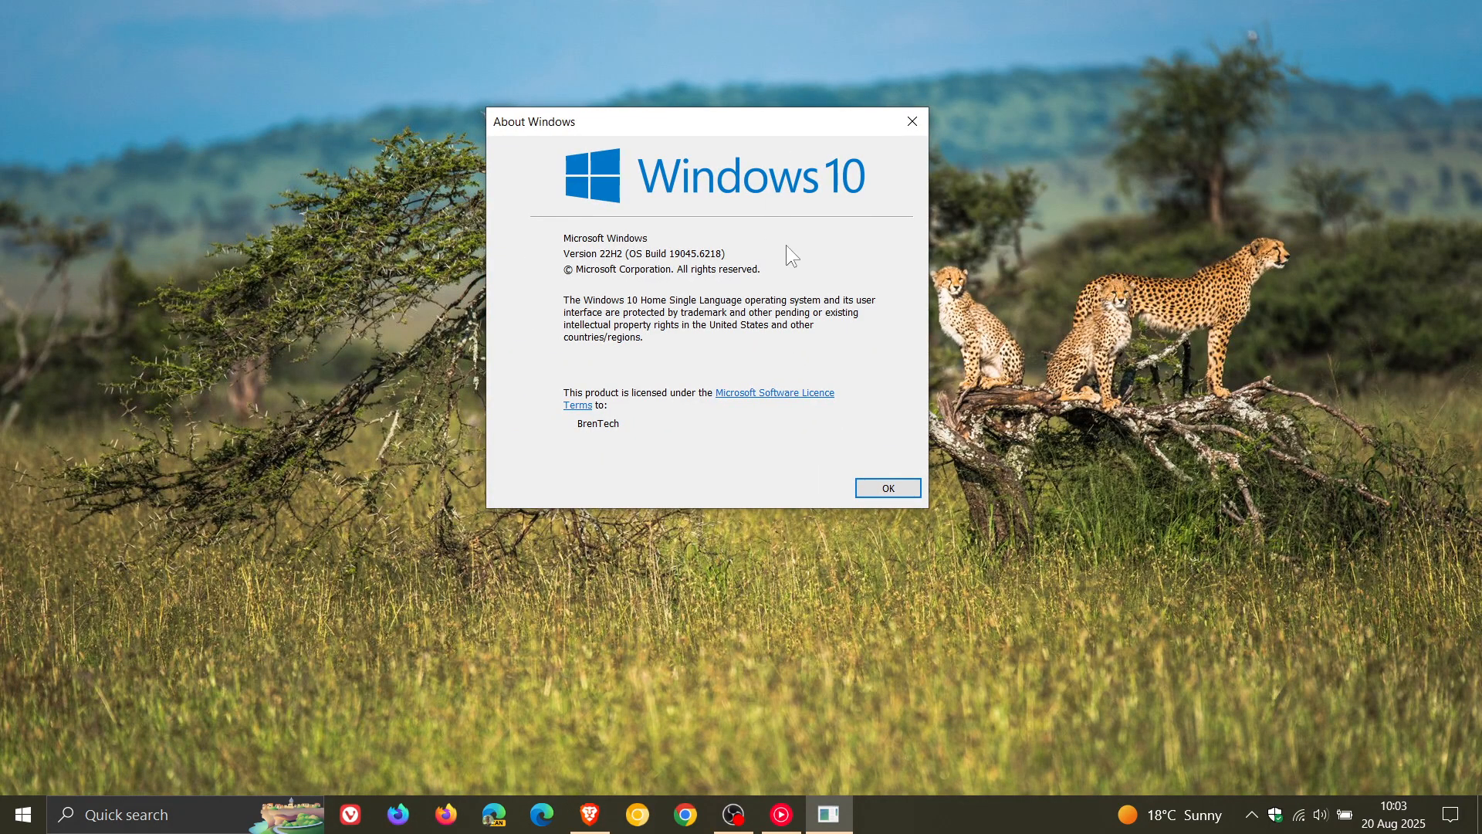
mouse_move(677, 290)
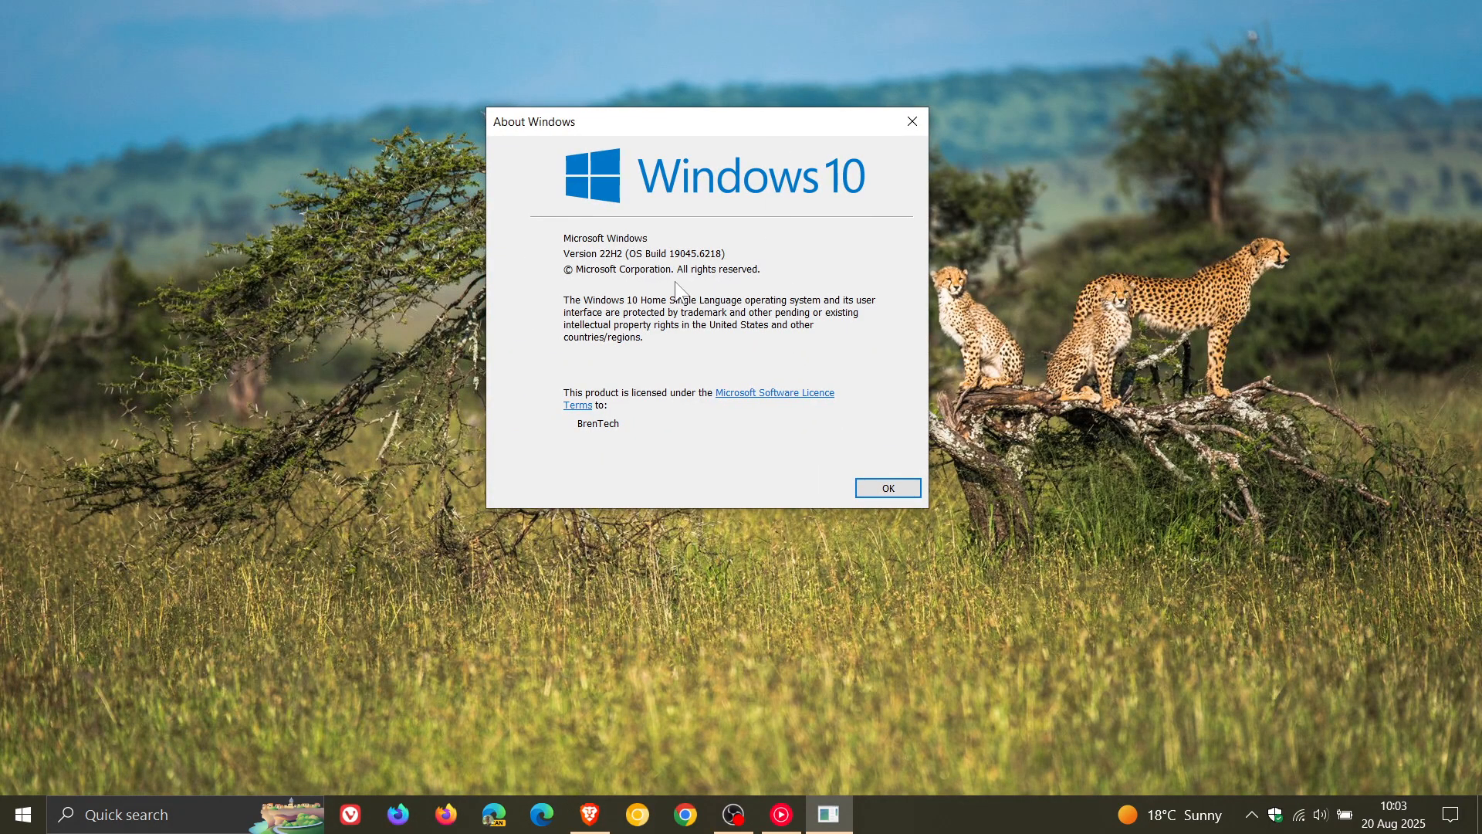
mouse_move(733, 275)
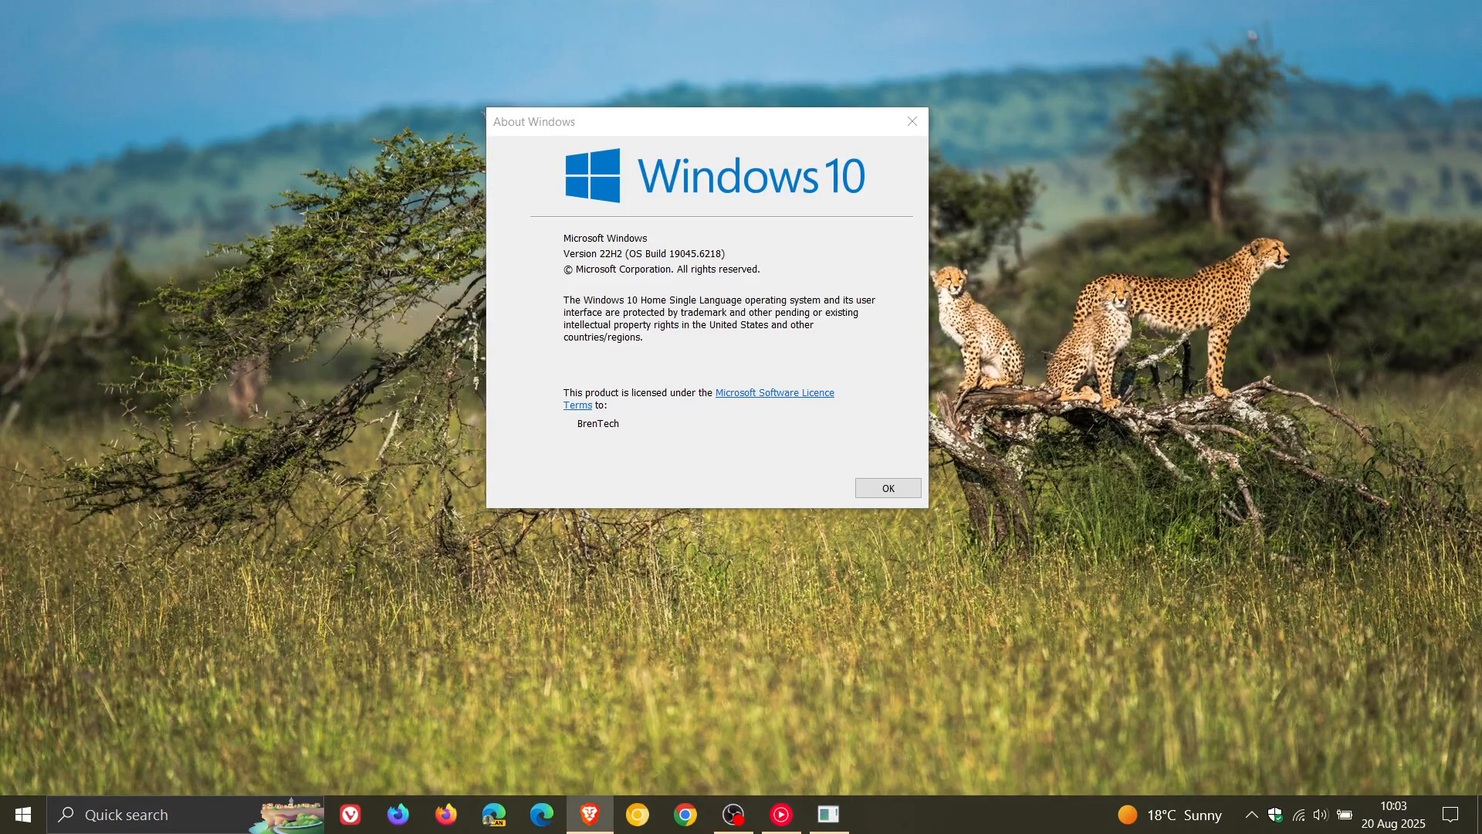
mouse_move(1144, 366)
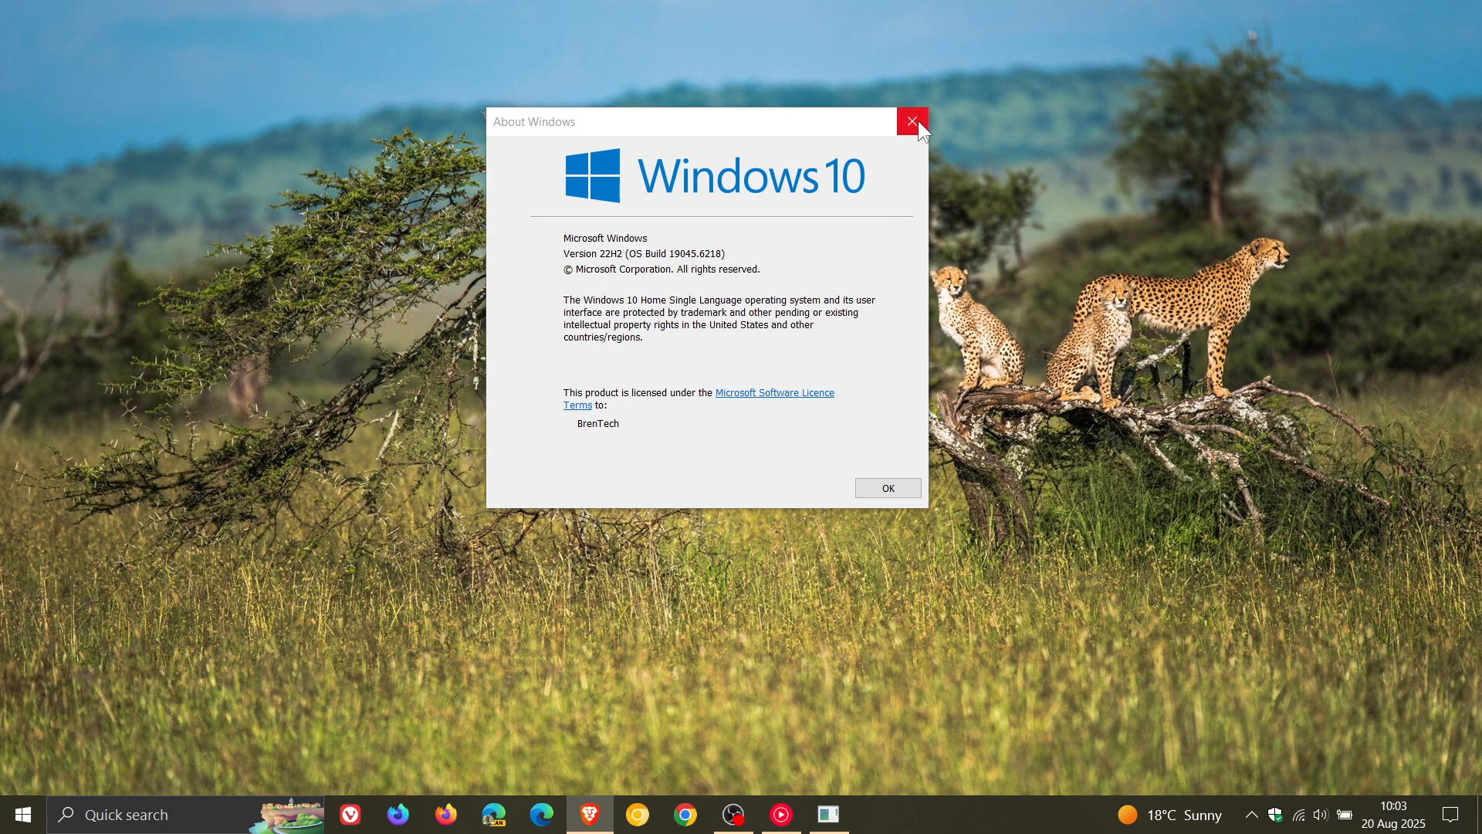
left_click(910, 122)
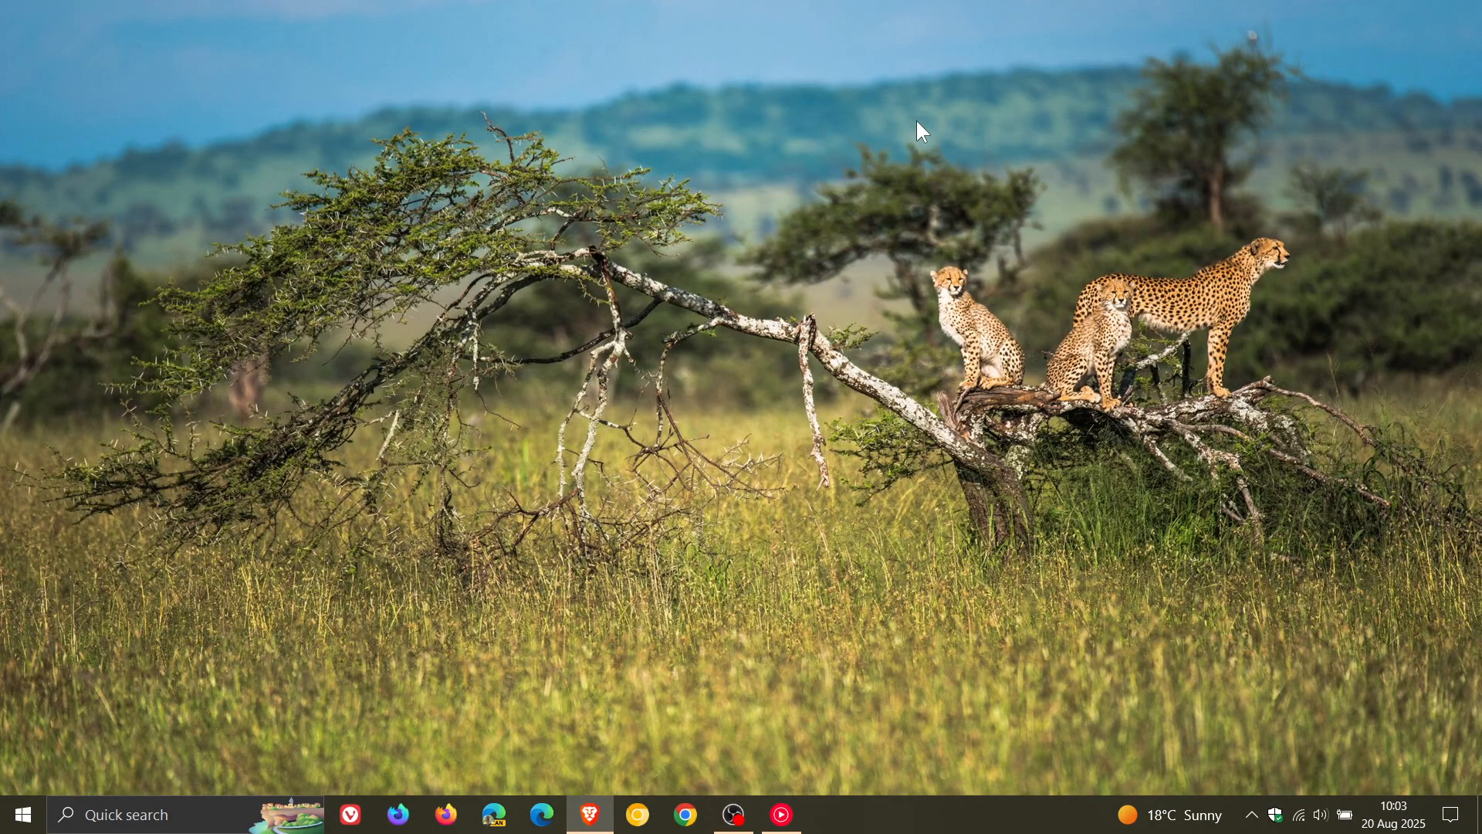
mouse_move(901, 285)
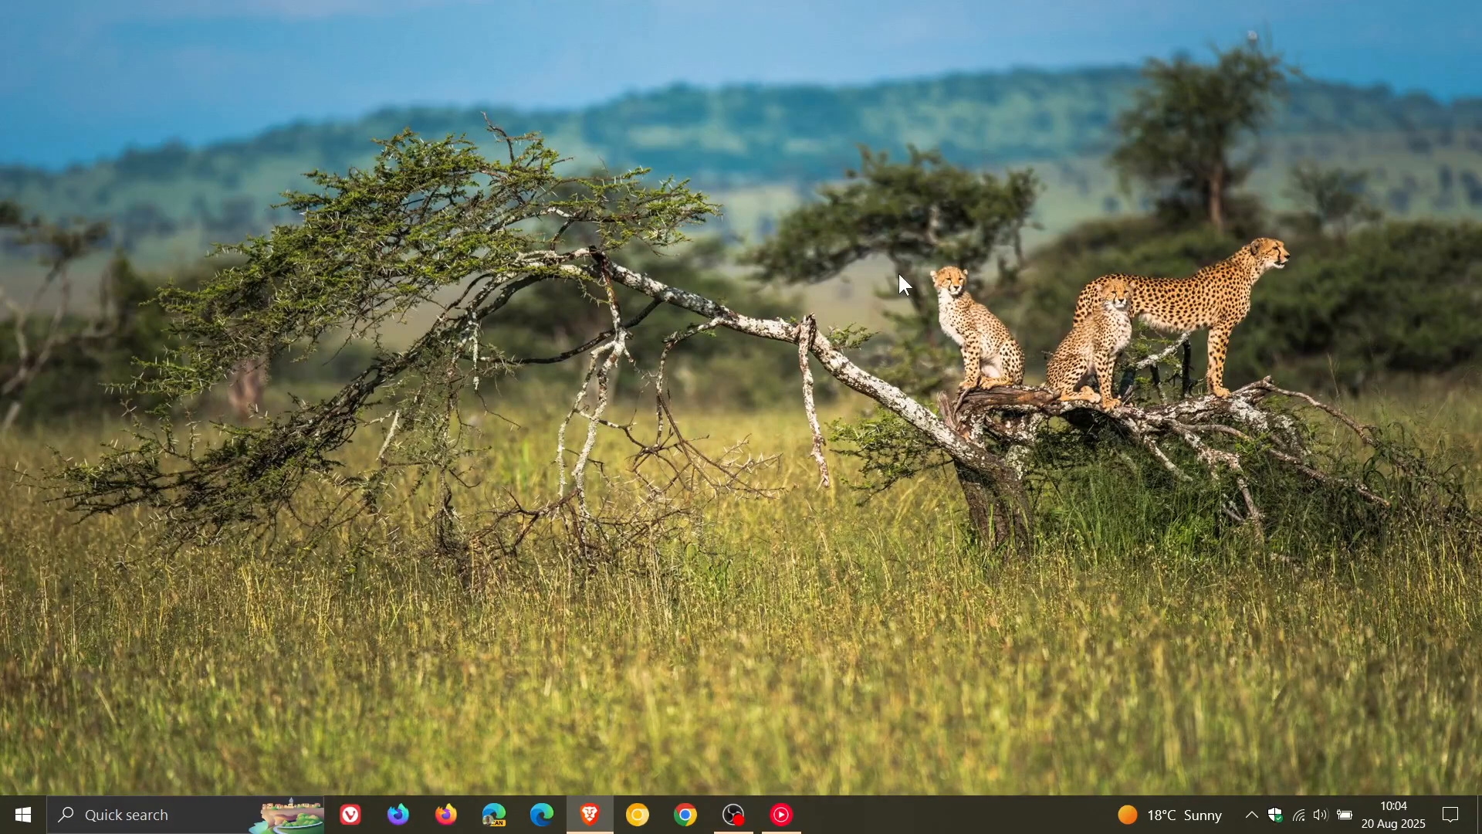
mouse_move(902, 283)
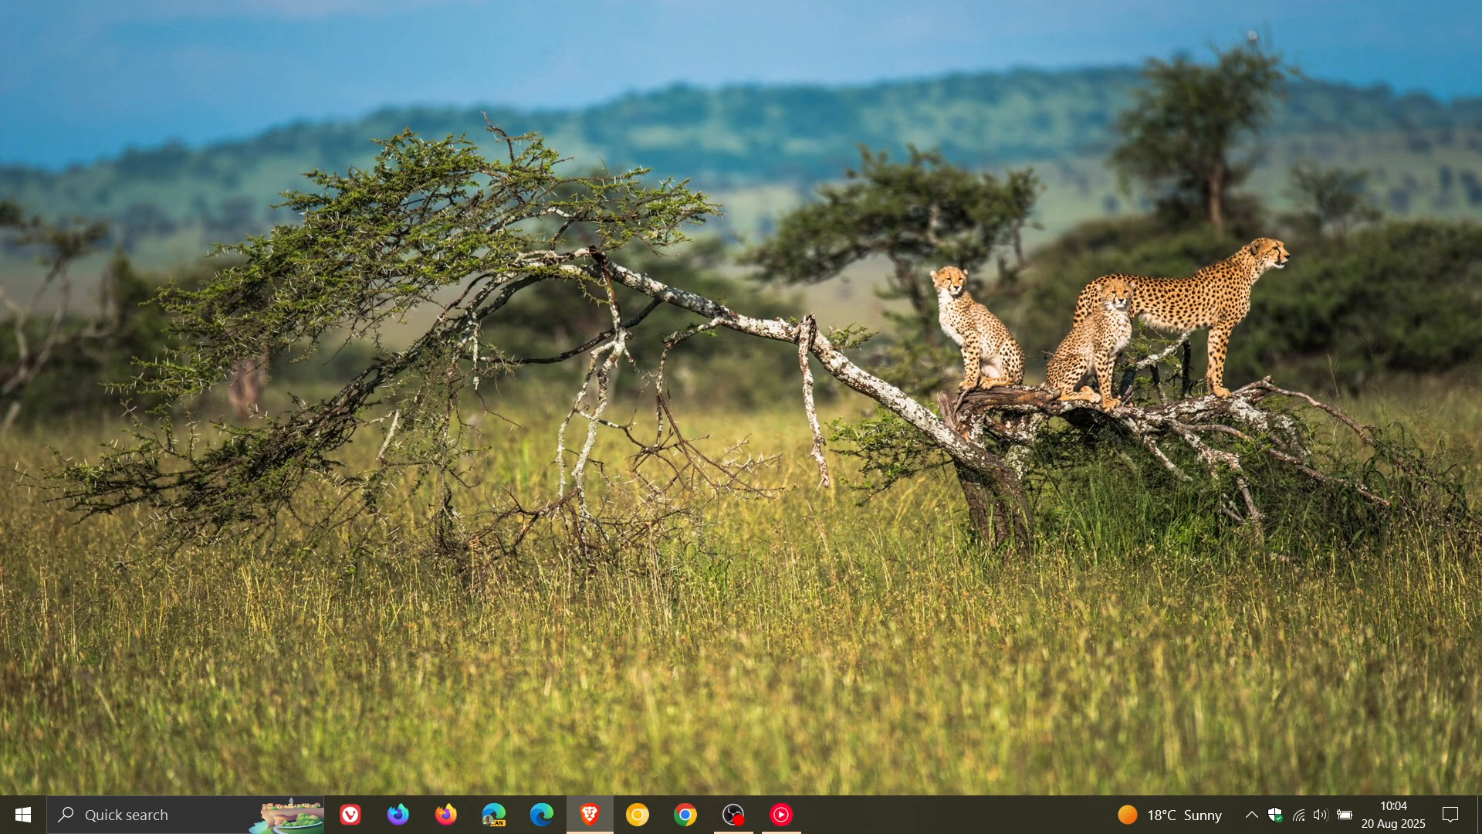